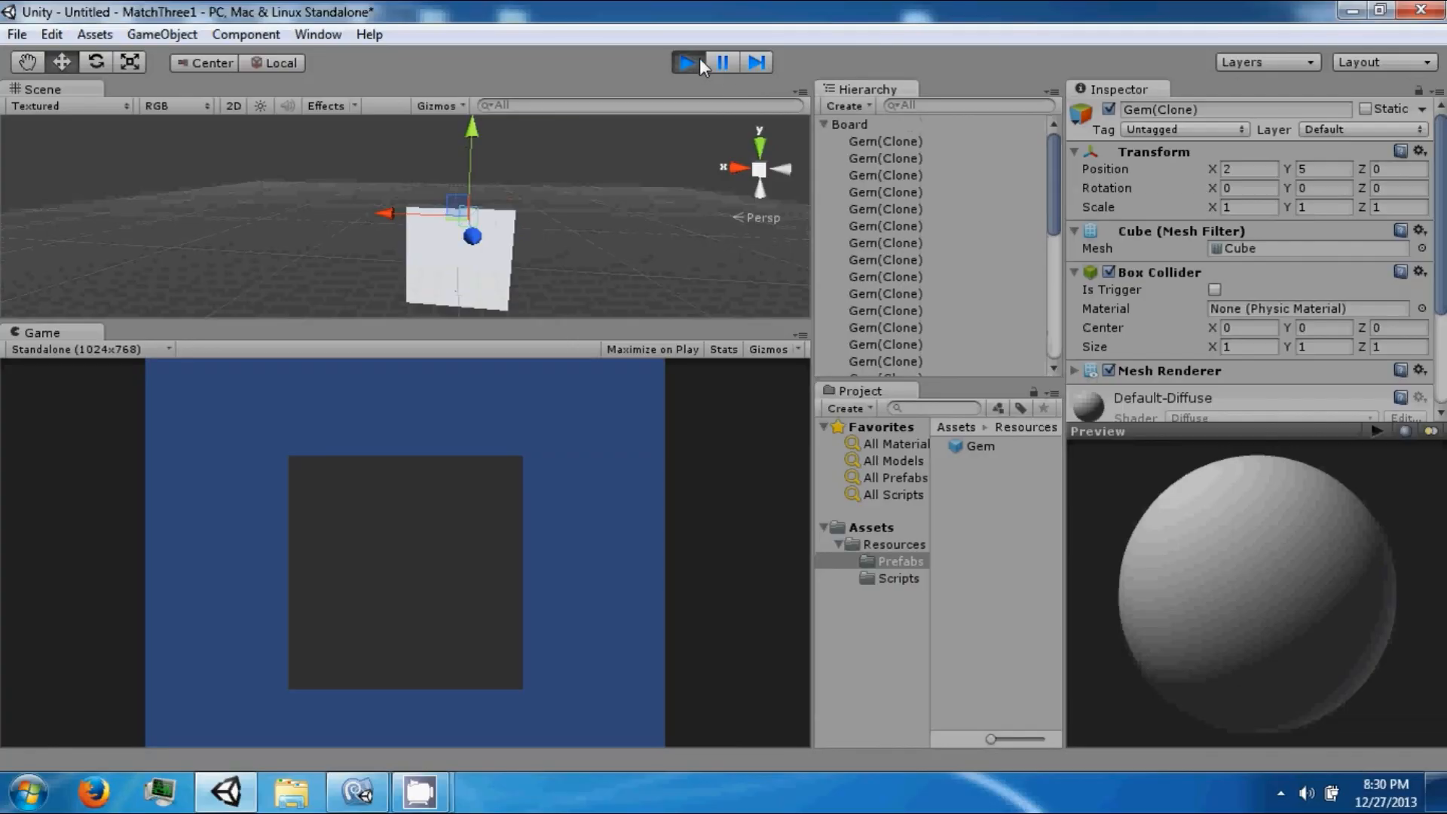
# Step: Stop play mode and place a Gem prefab instance in the scene
pyautogui.click(687, 62)
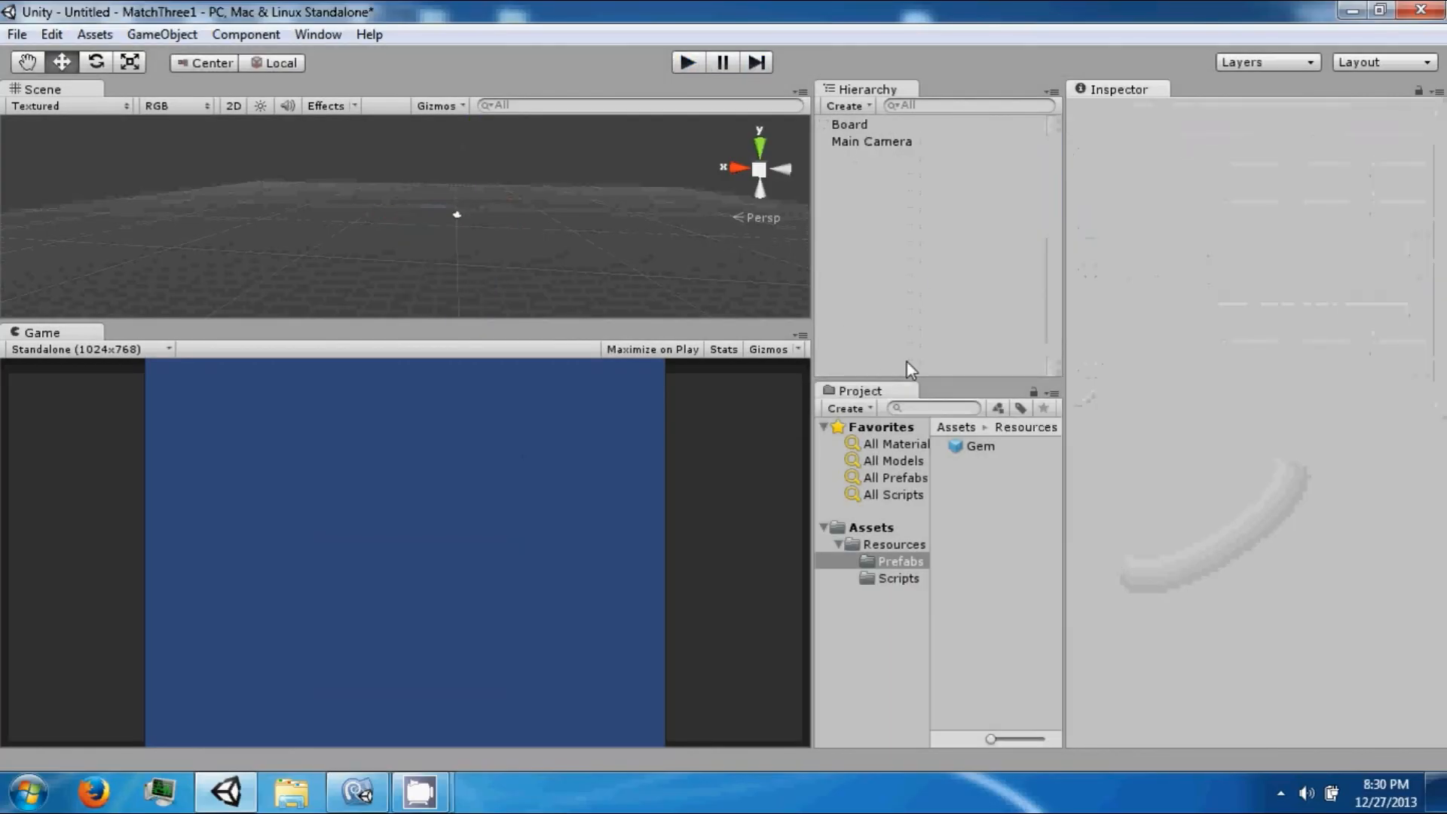
pyautogui.press('alt+tab')
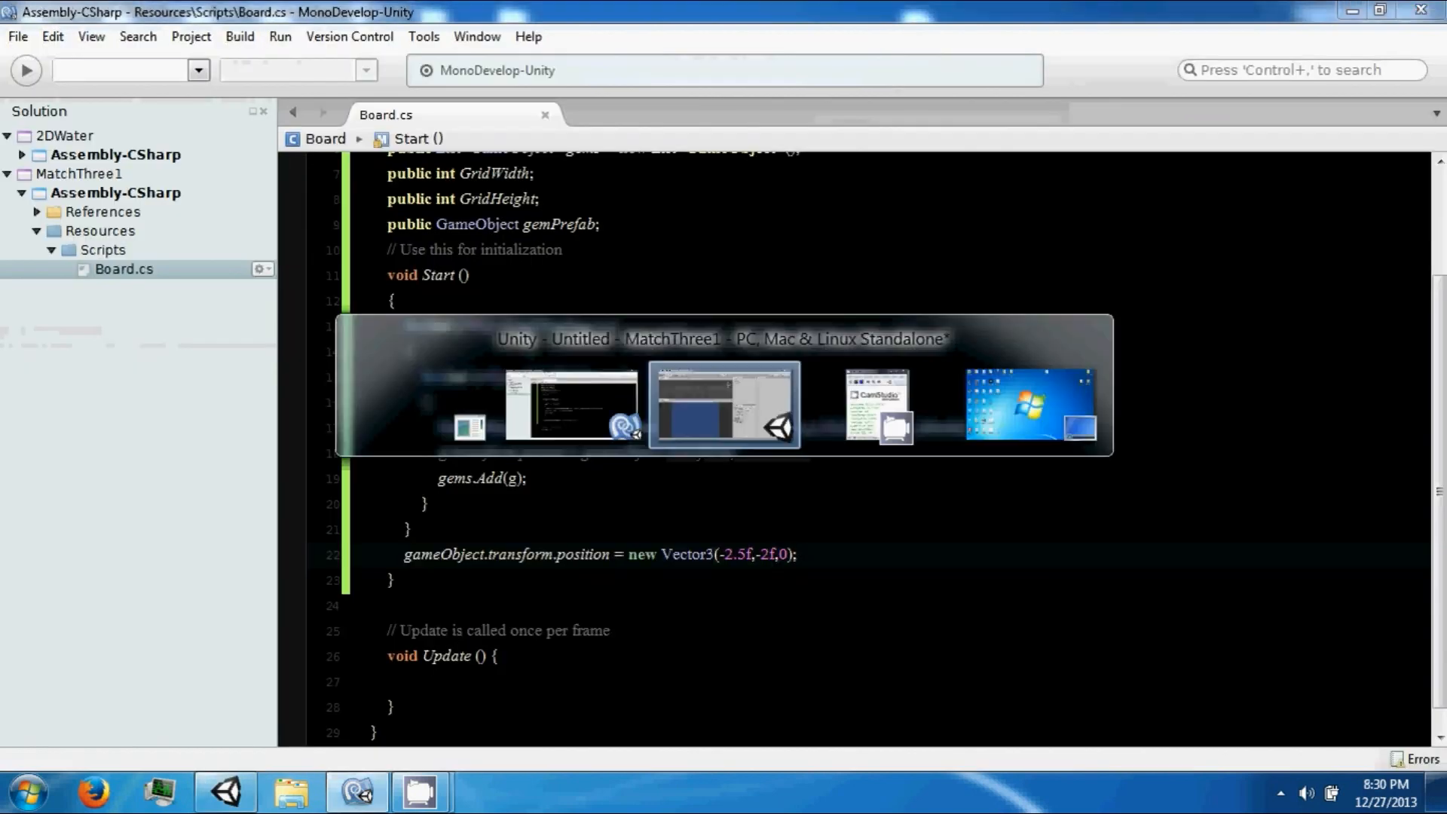
pyautogui.click(725, 404)
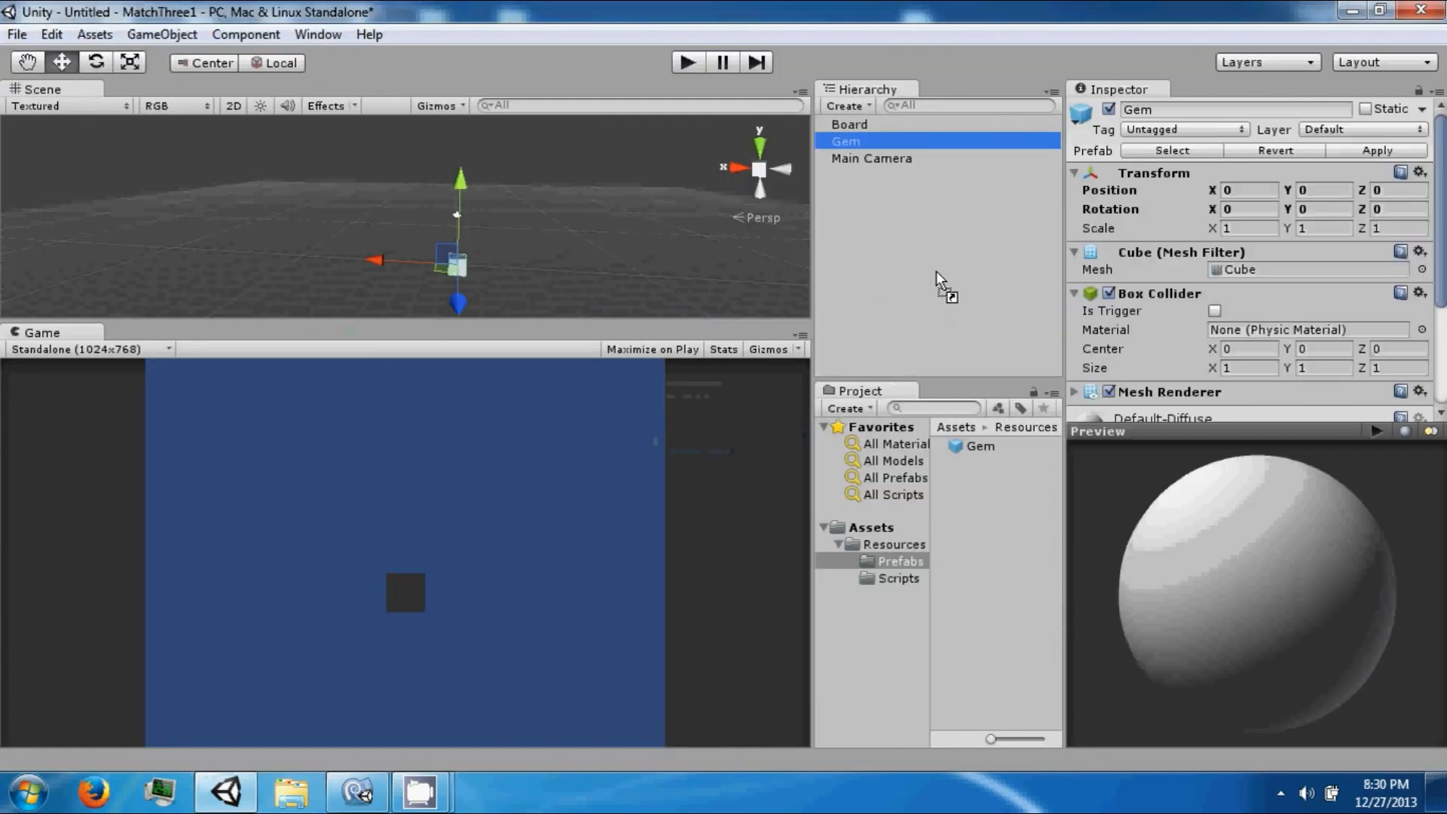
# Step: Create a C# script named Gem in the Scripts folder and attach it to the Gem object
pyautogui.rightClick(897, 577)
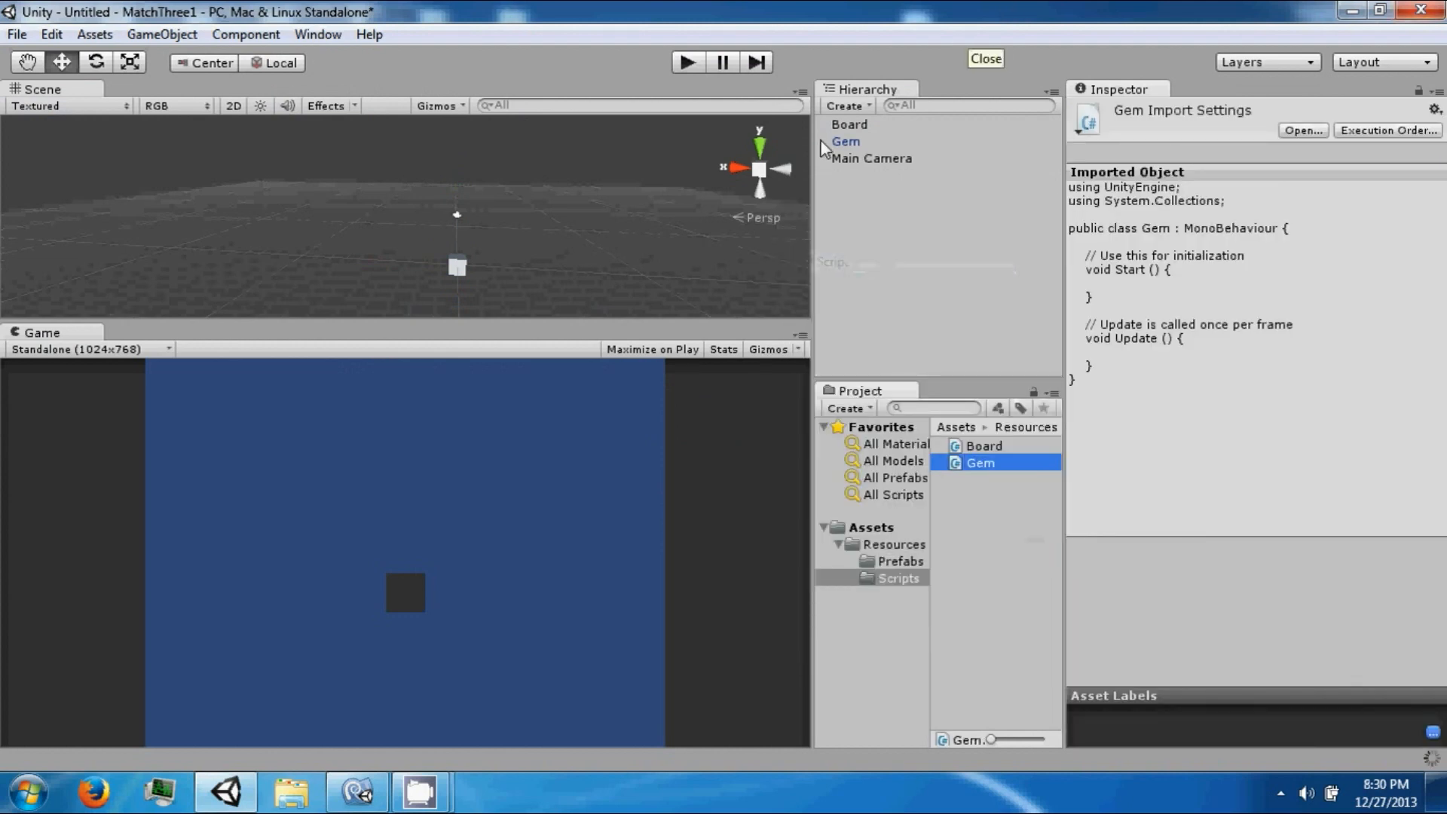
pyautogui.click(846, 141)
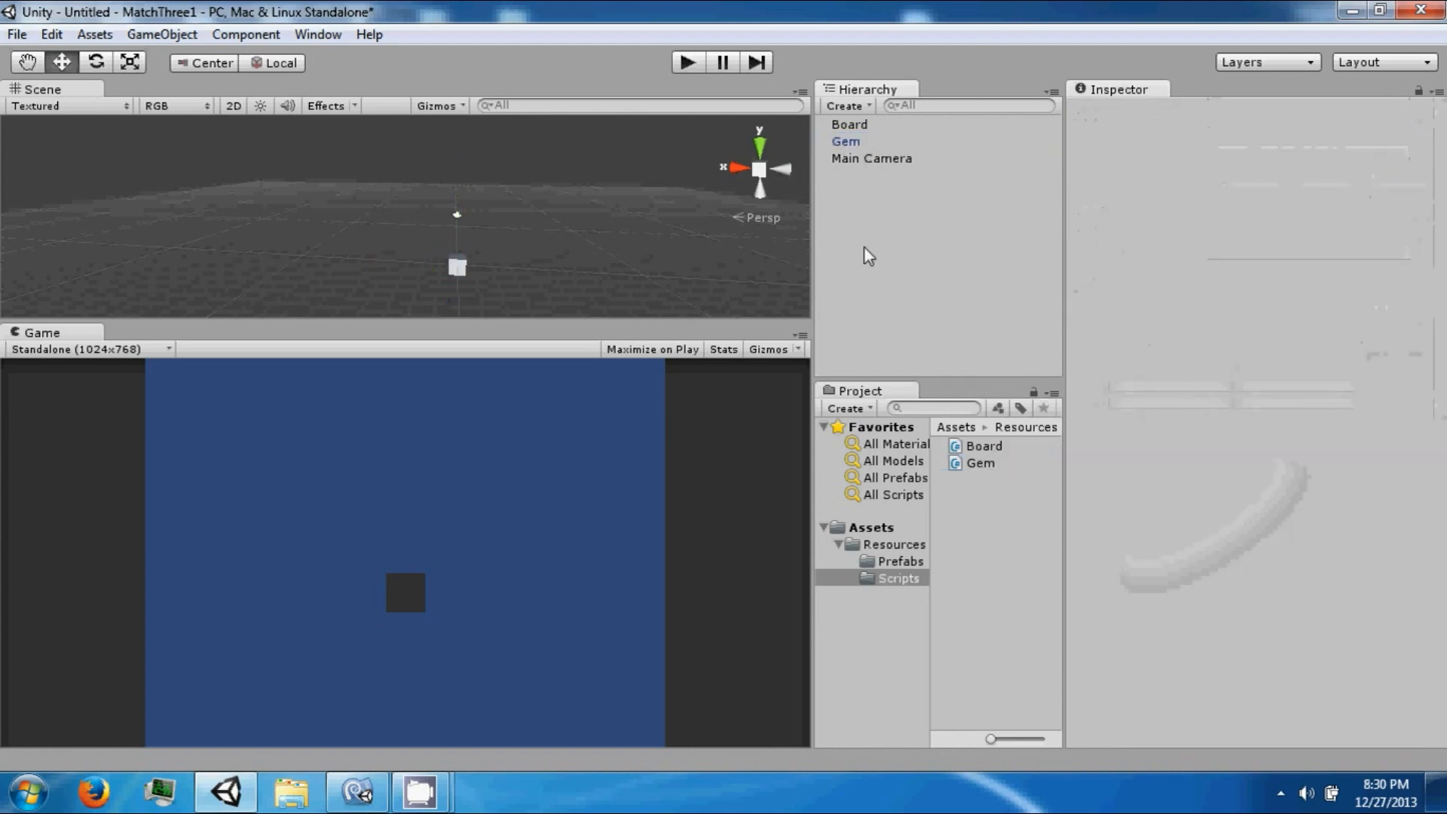
pyautogui.click(897, 560)
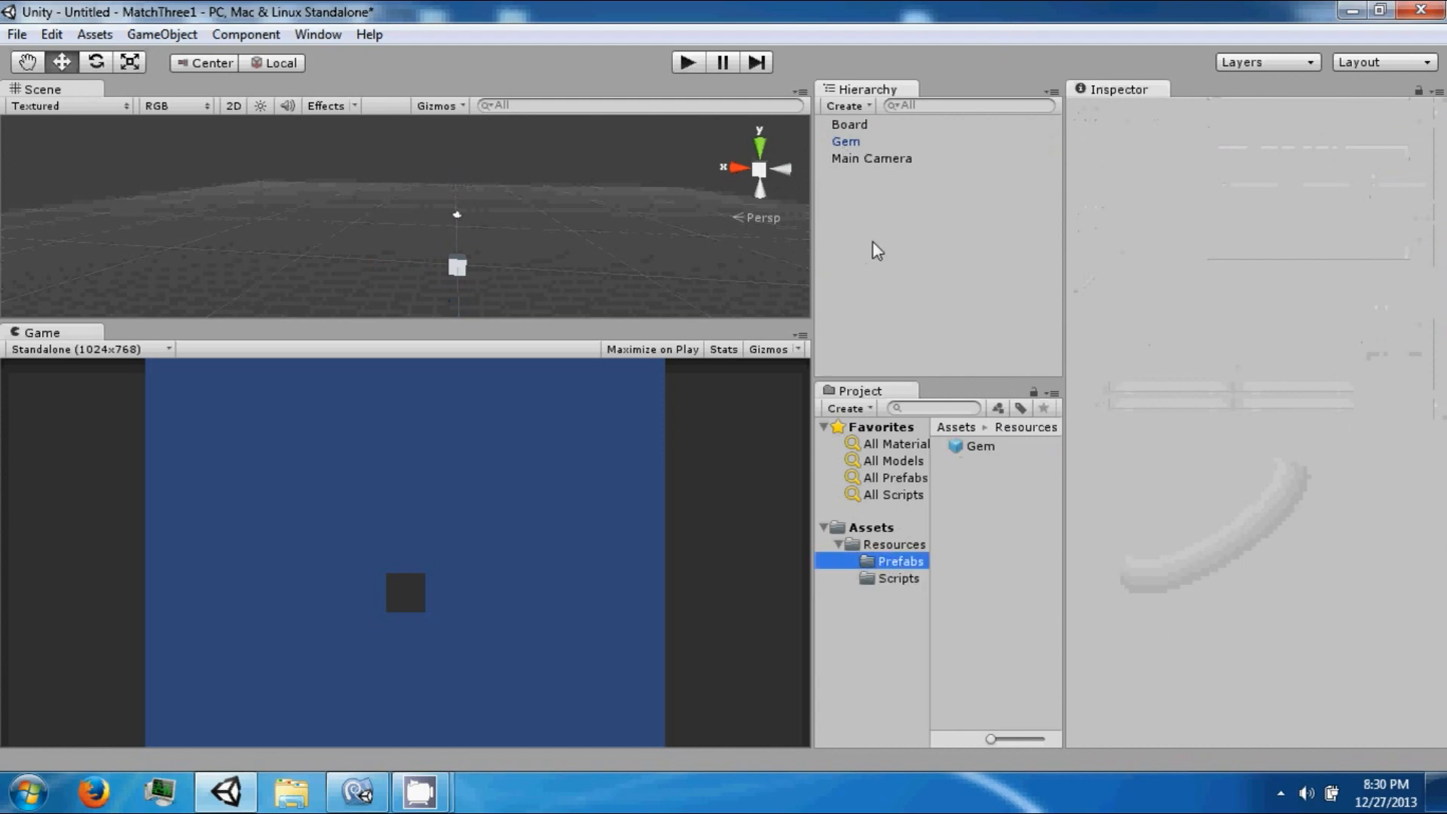
pyautogui.moveTo(868, 164)
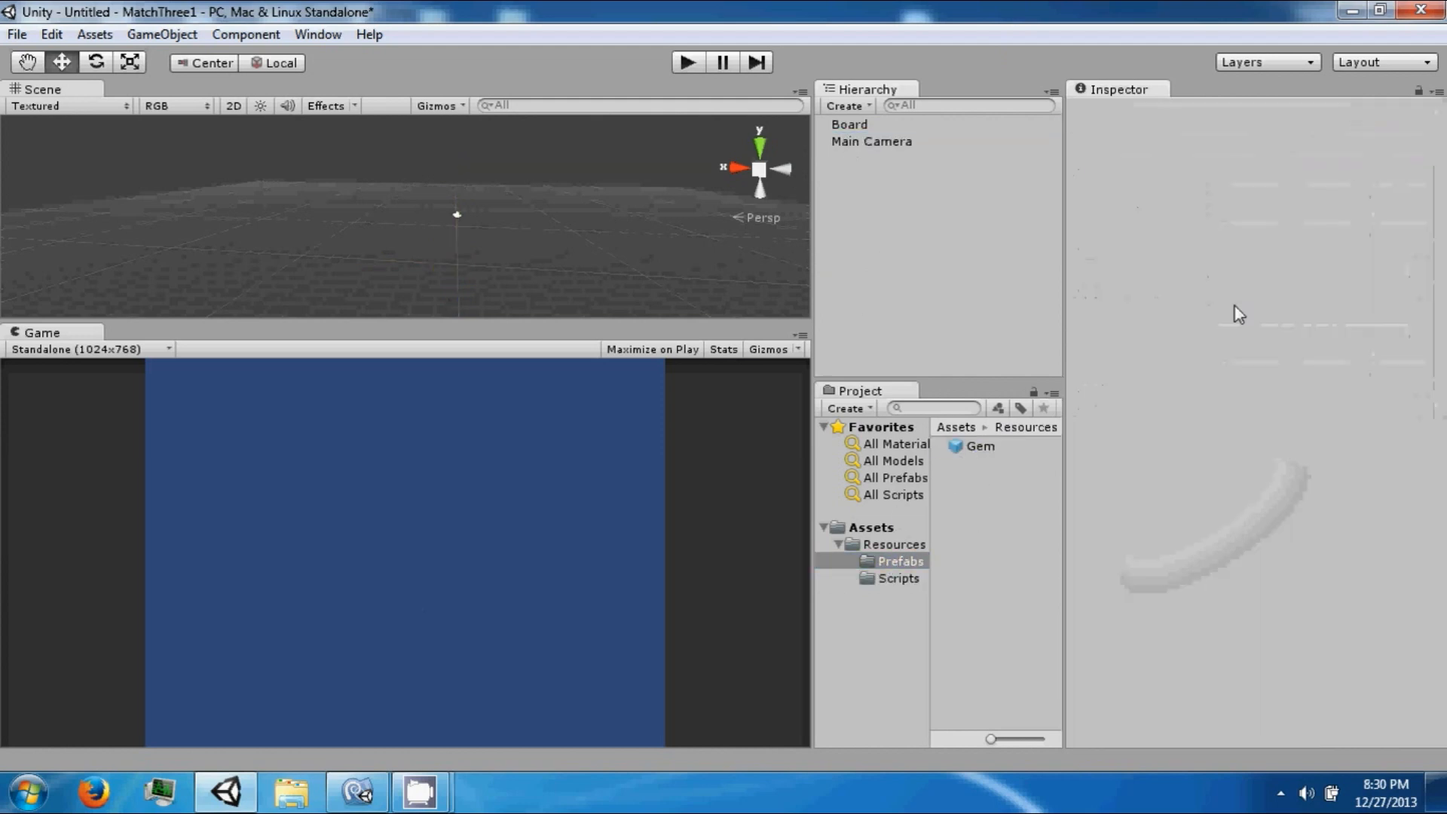
# Step: Add an OnMouseDown method to Gem.cs that prints "Clicked"
pyautogui.click(980, 447)
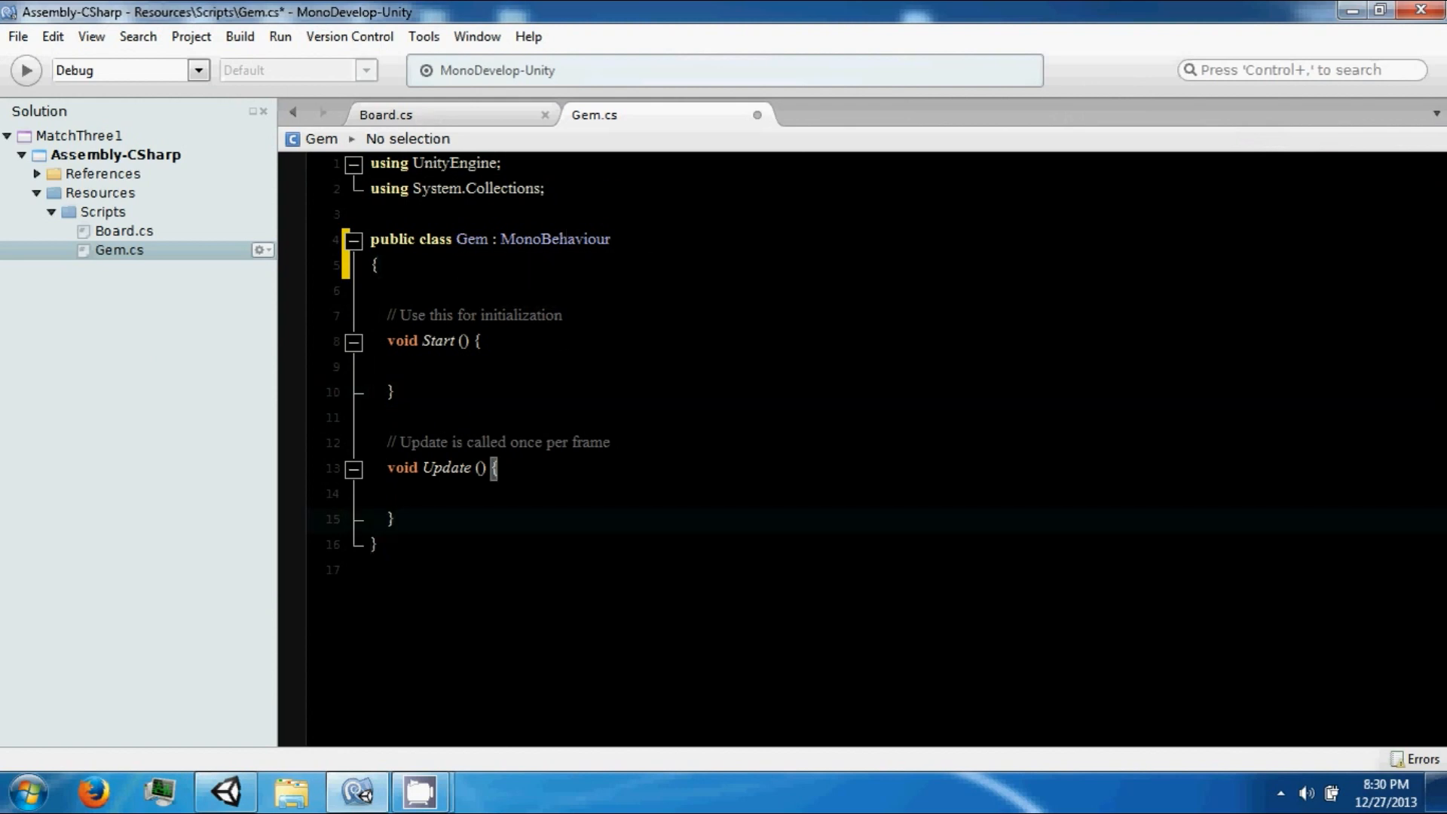
pyautogui.write('void OnMouse')
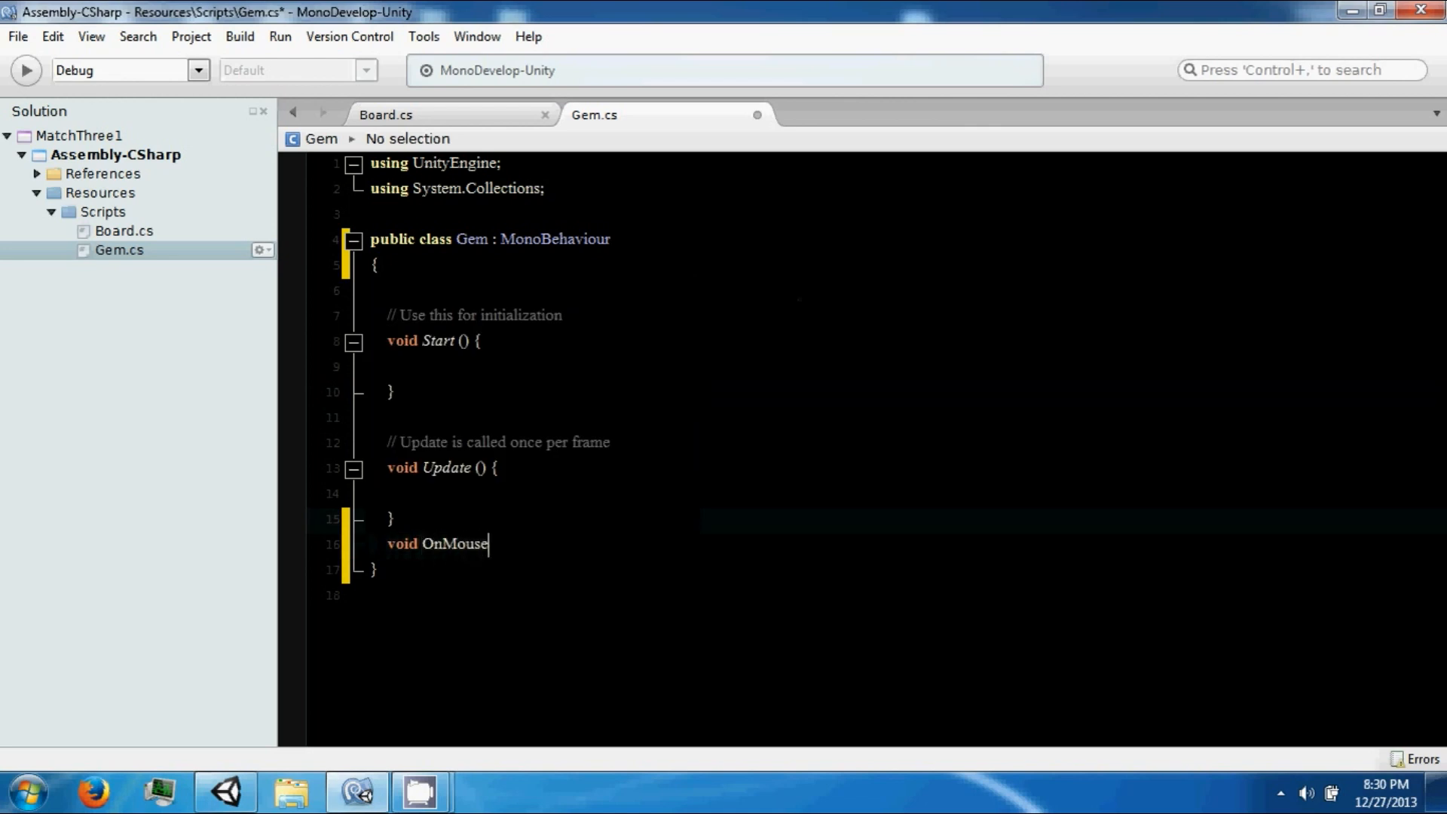
pyautogui.write('Down()')
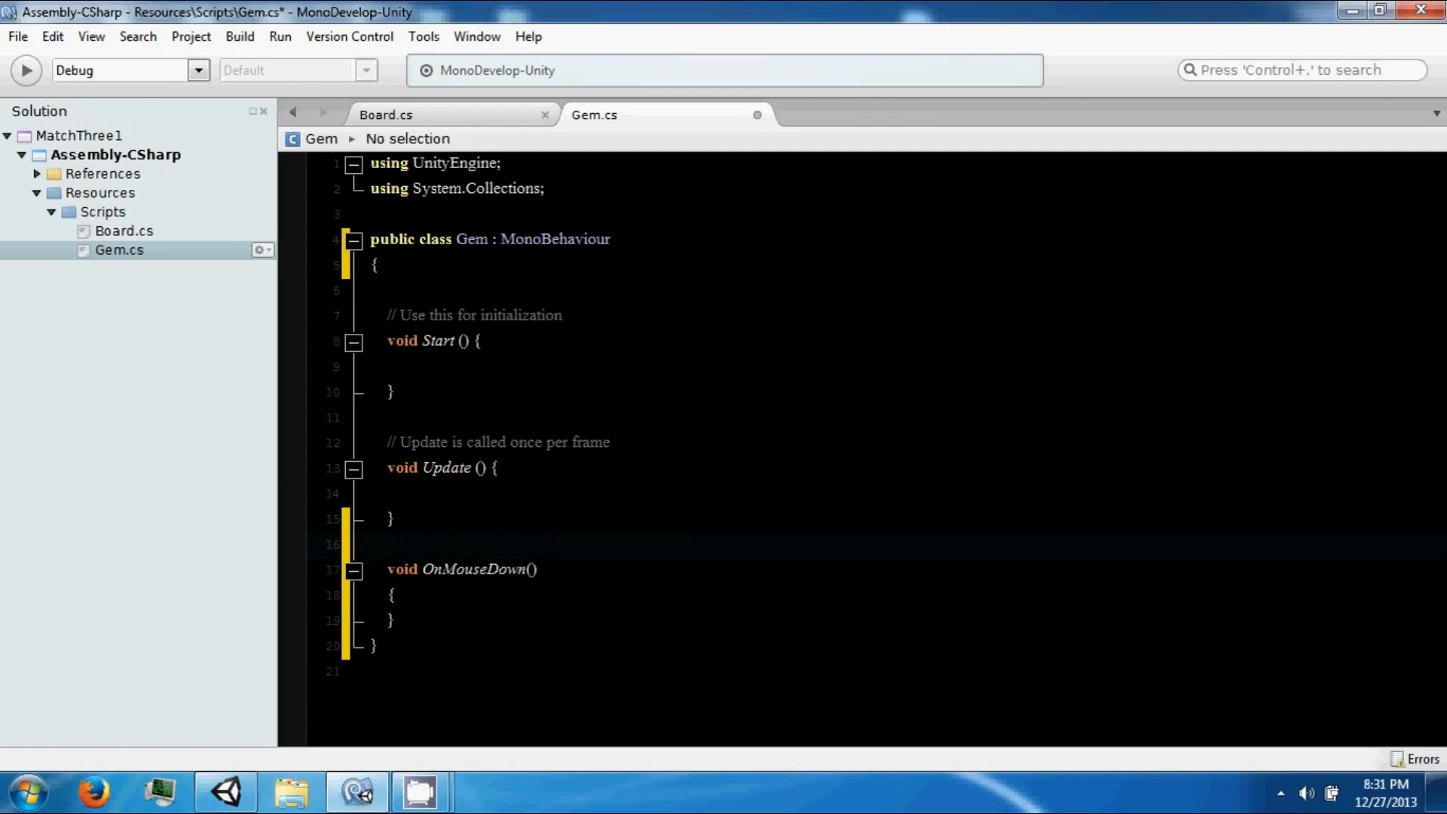
pyautogui.write('p')
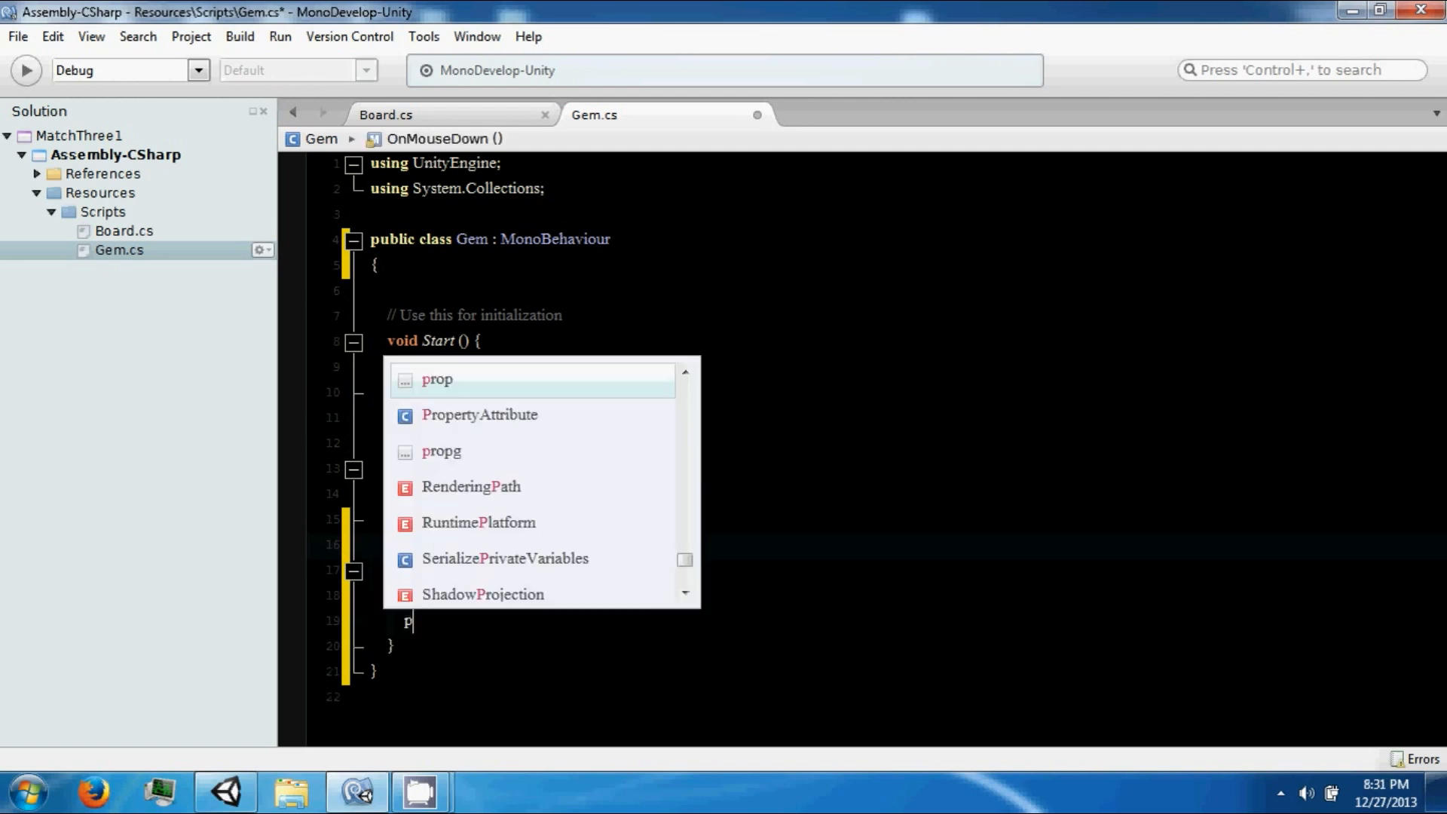
pyautogui.write('rint("')
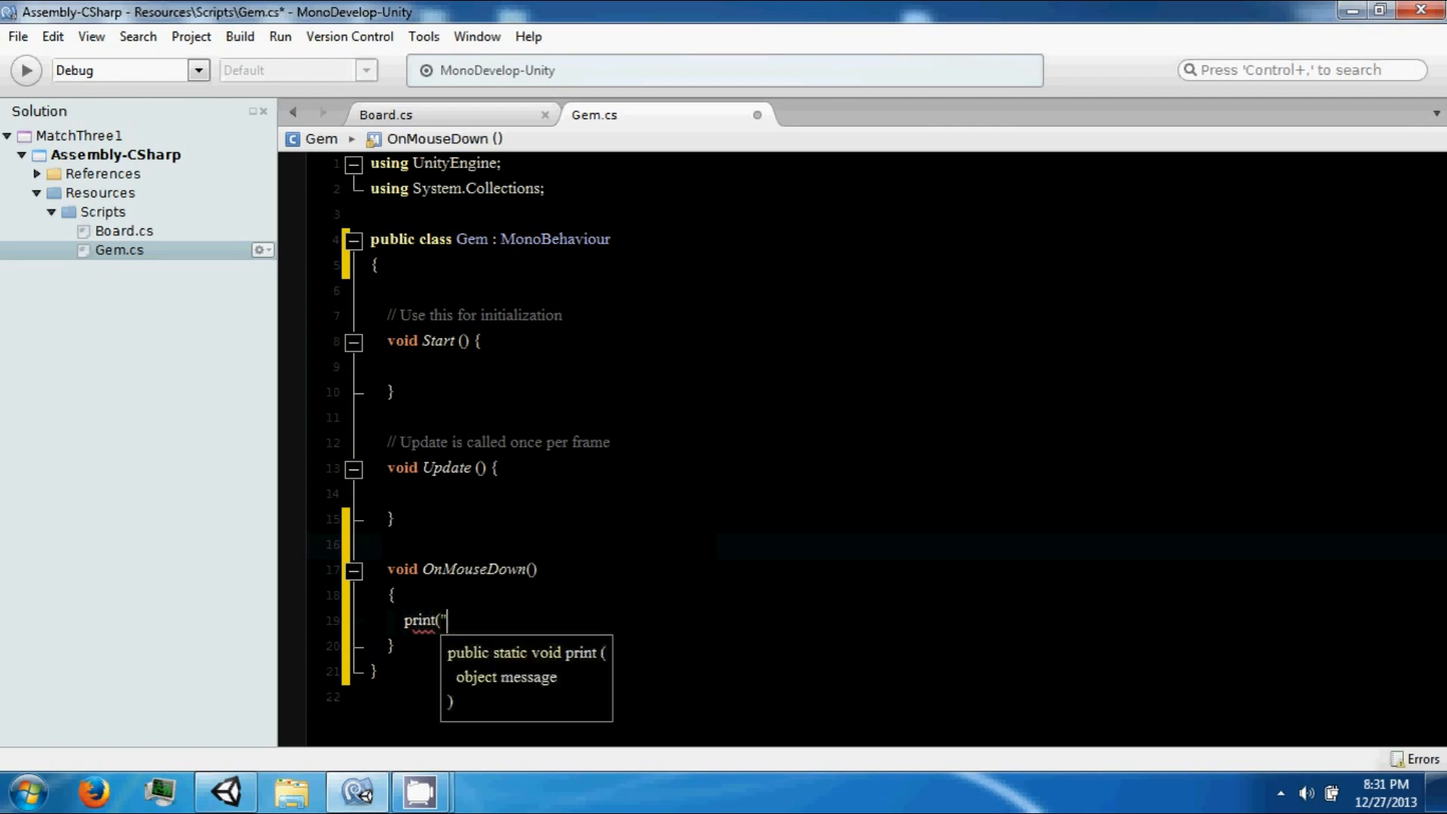
pyautogui.write('Cli')
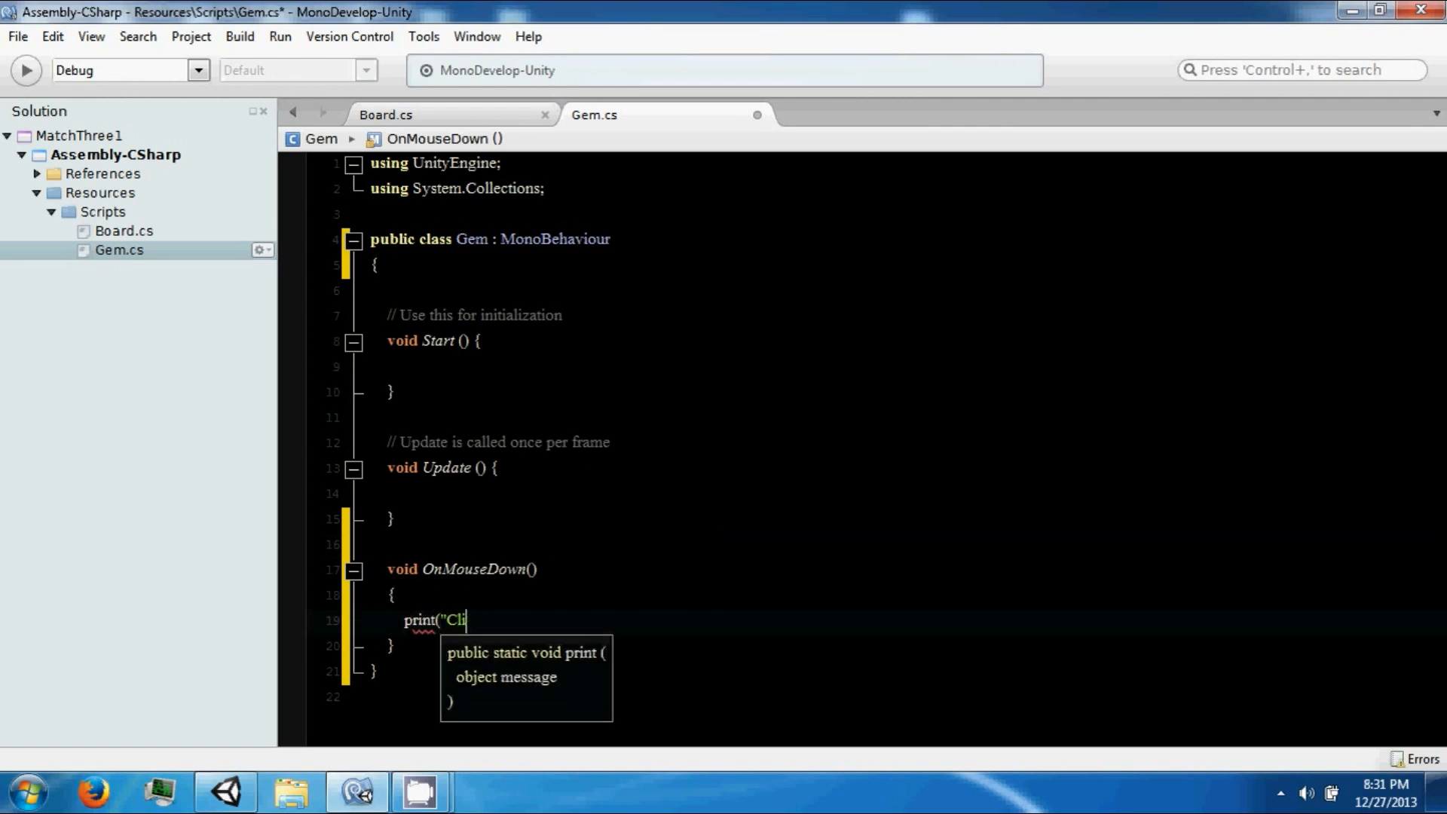
pyautogui.write('cked");')
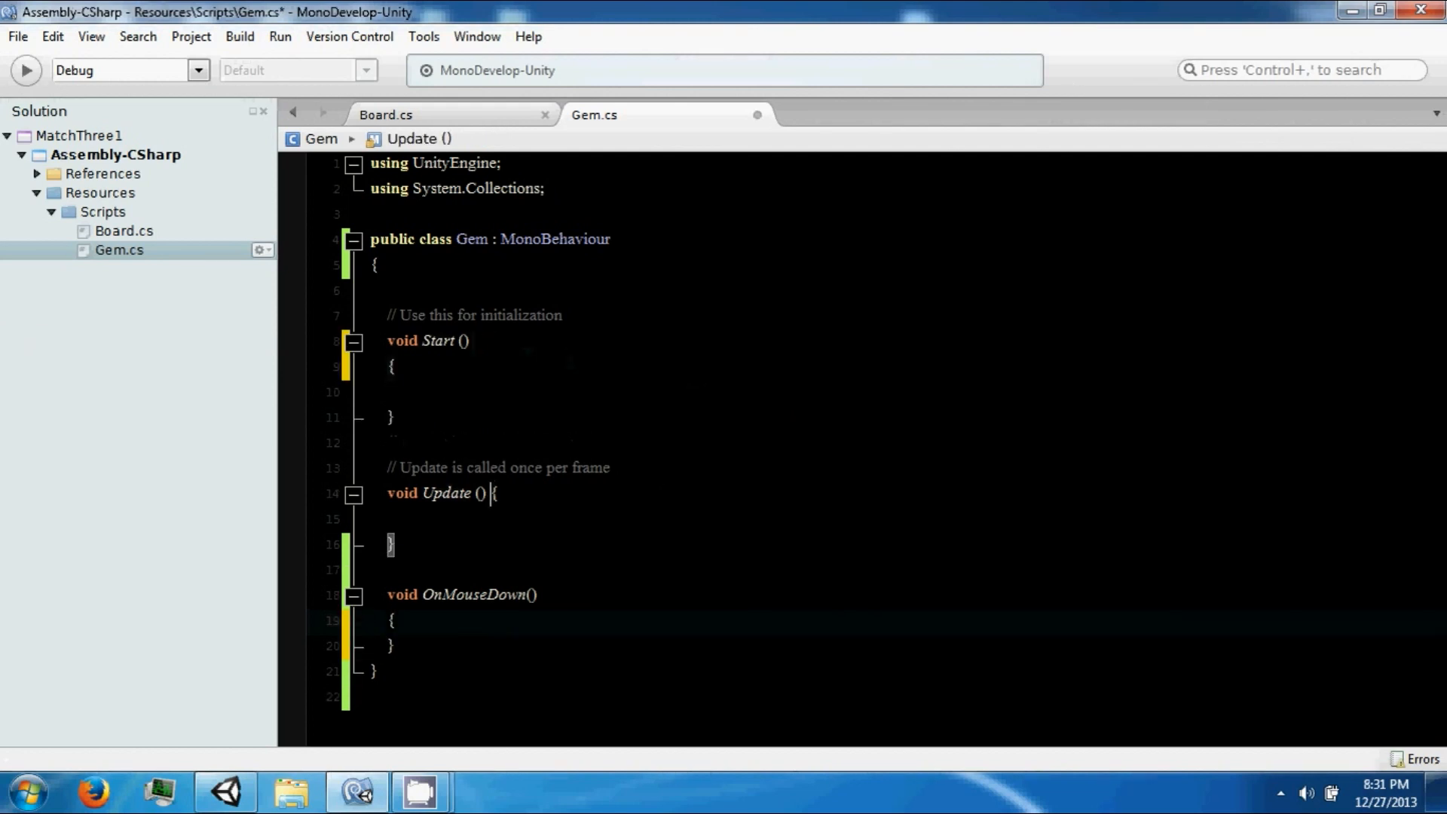
# Step: Add a using directive for the generic collections namespace to Gem.cs
pyautogui.press('Enter')
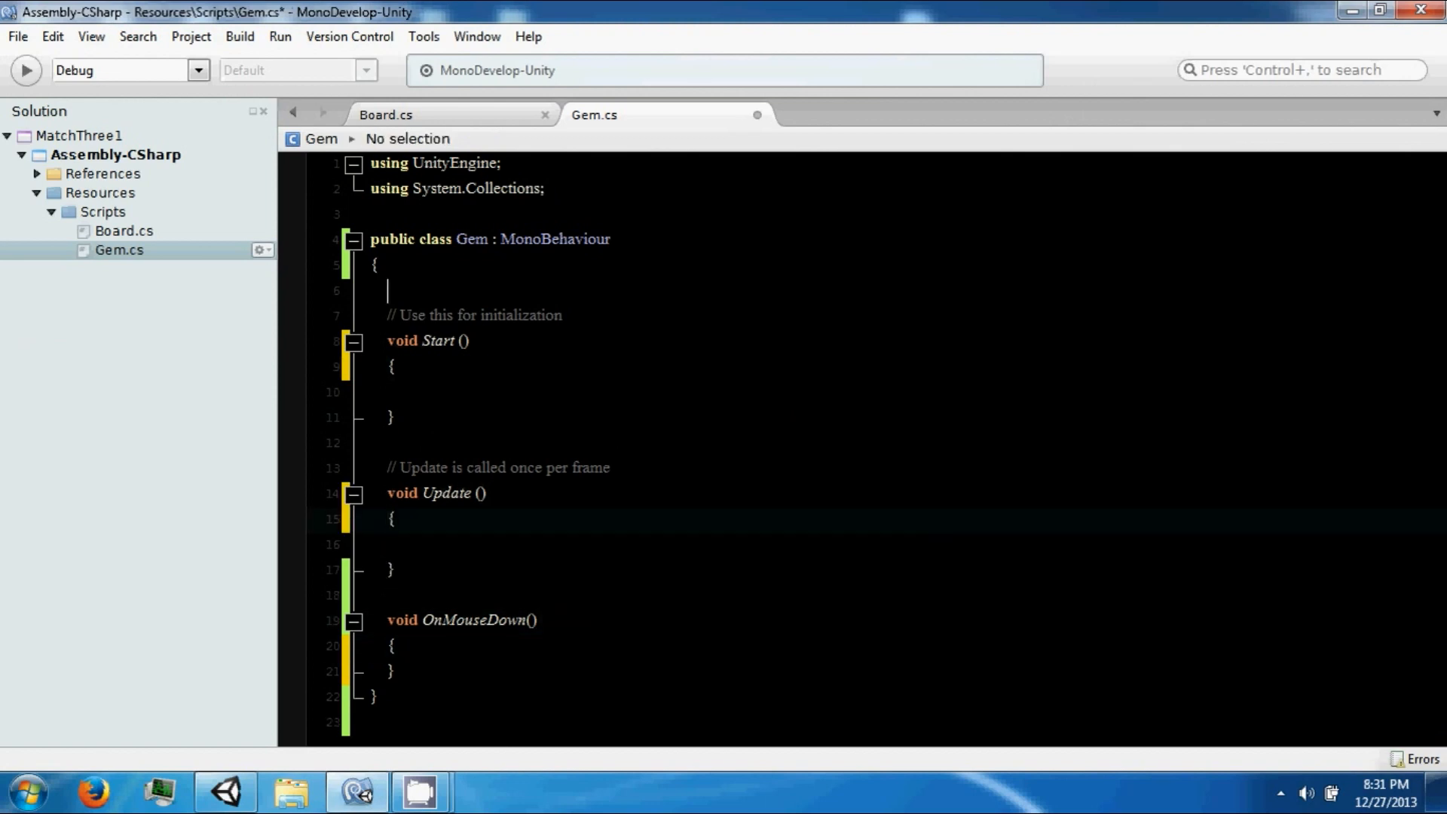
pyautogui.write('using')
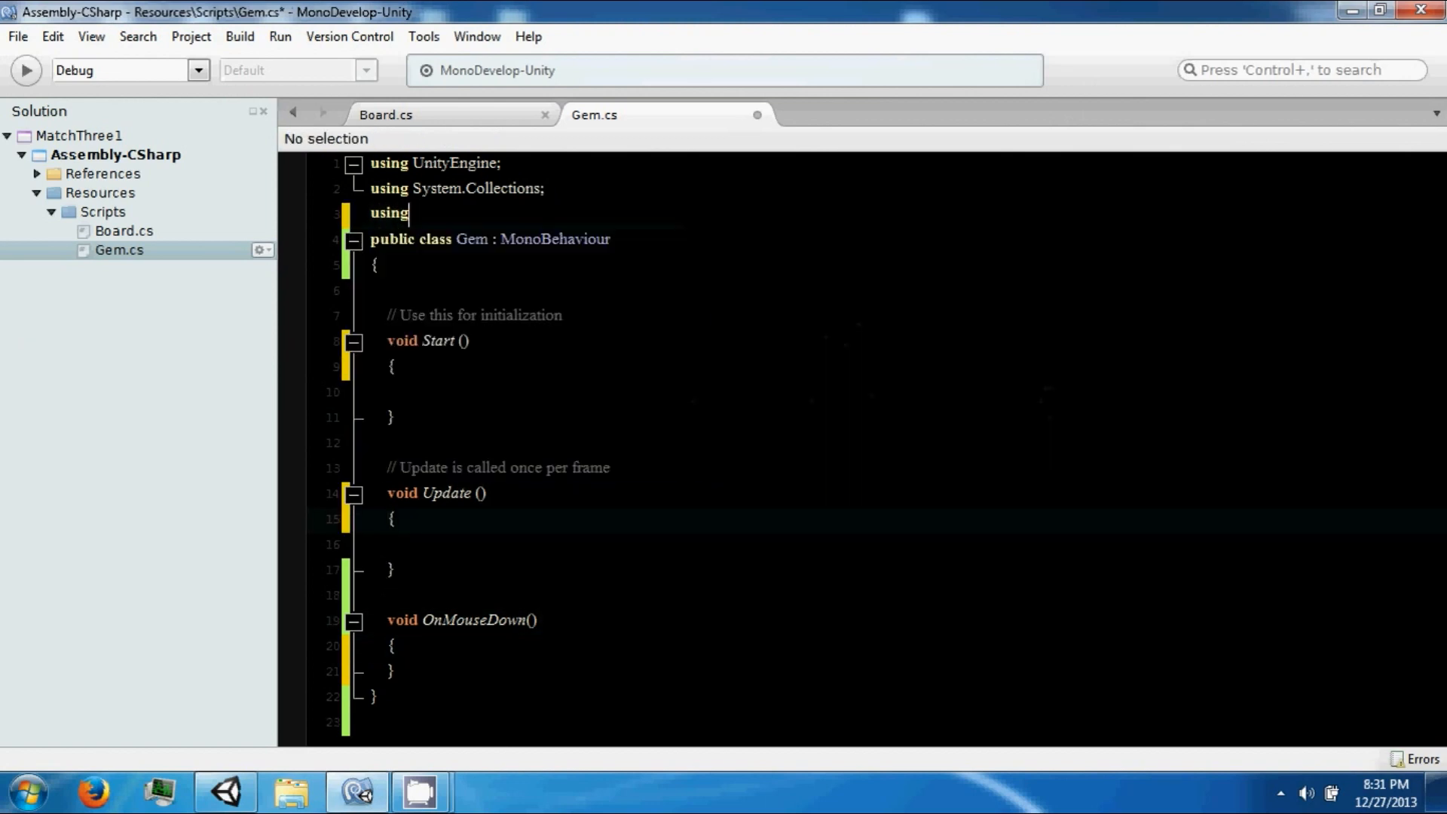
pyautogui.write('System.CodeDom.')
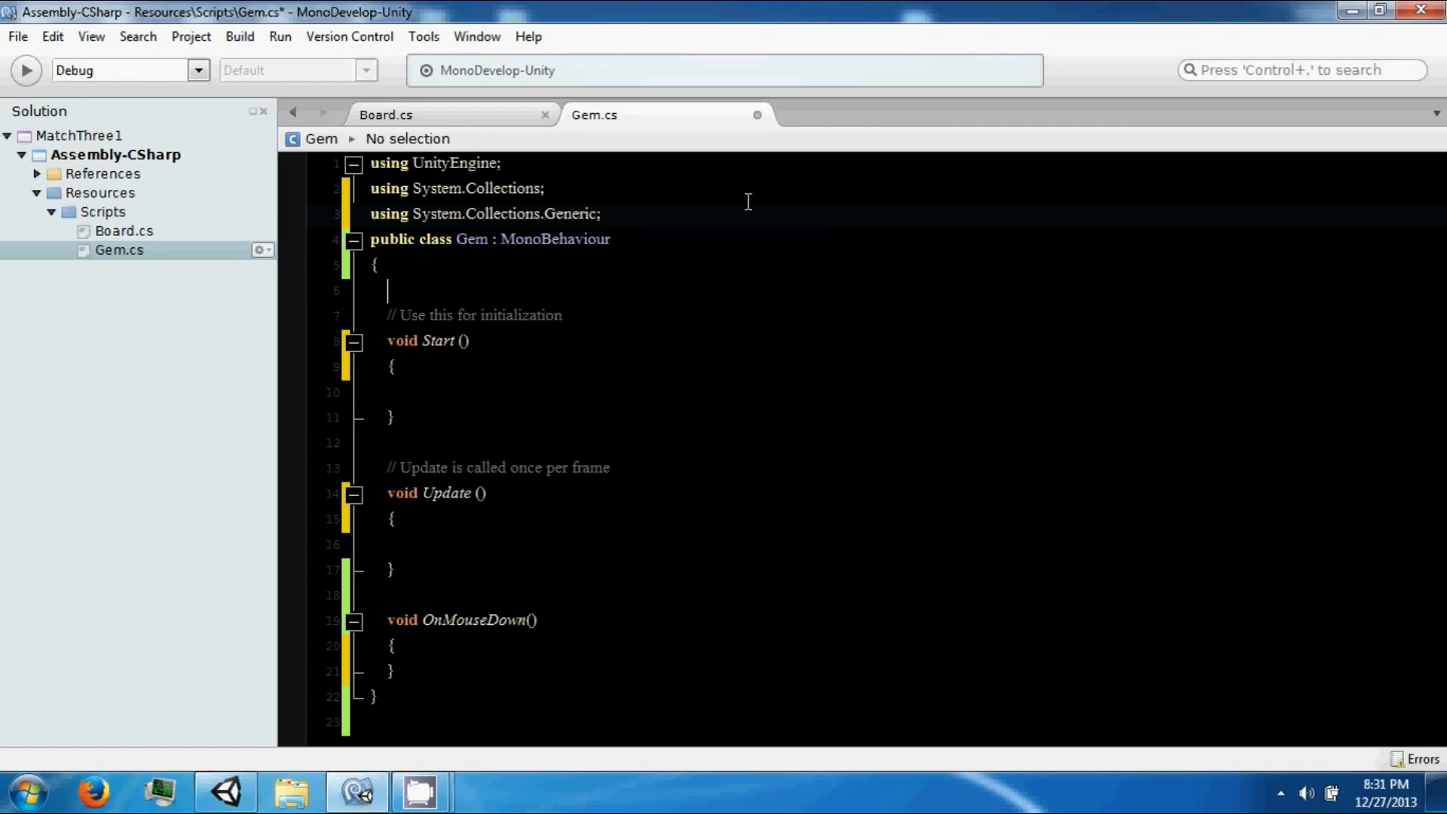
# Step: Declare 'public List<Gem> Neighbors = new List<Gem>();' in the Gem class
pyautogui.write('public')
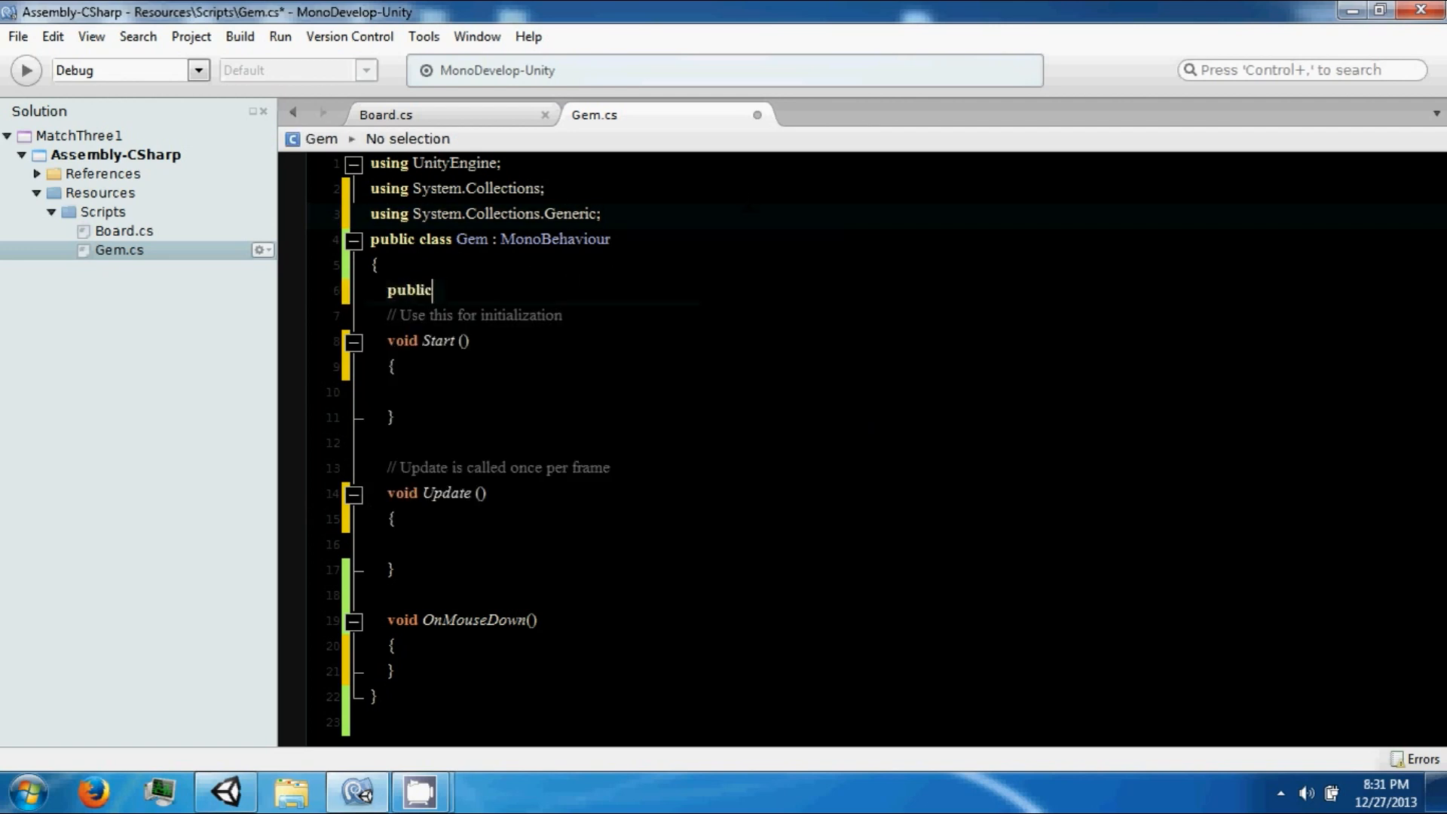
pyautogui.write('List<')
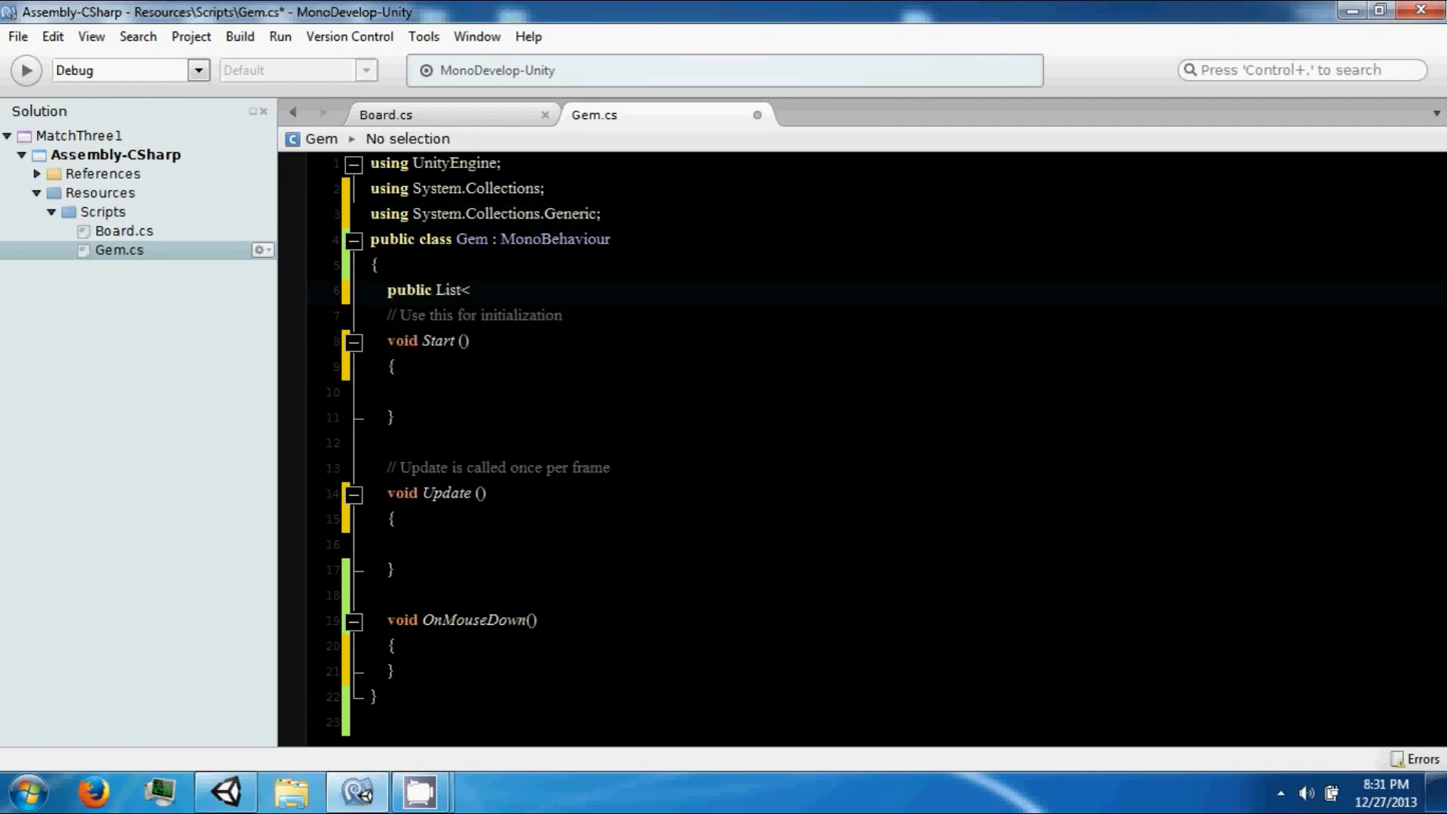
pyautogui.write('GameObject> ne')
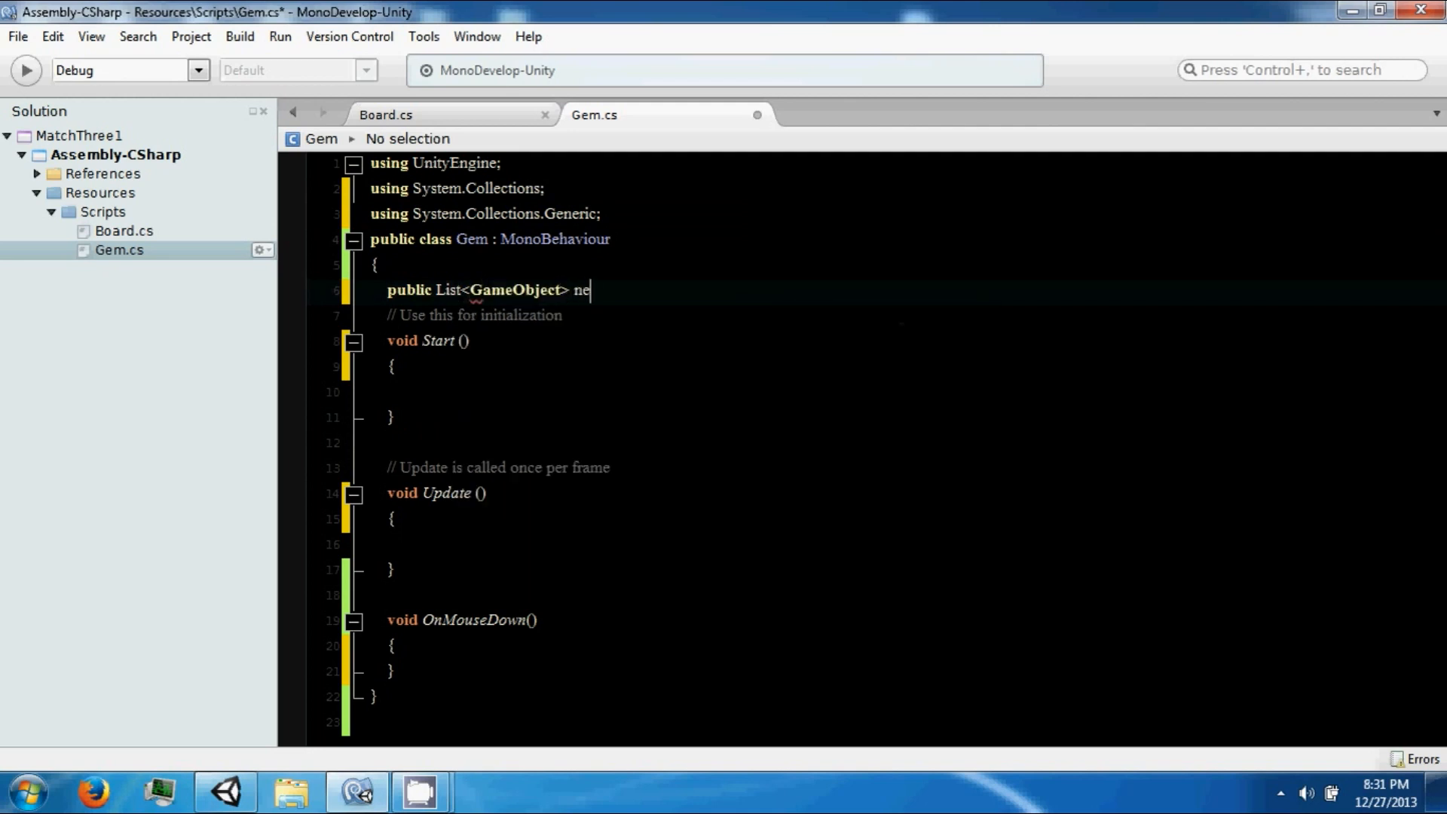
pyautogui.write('N')
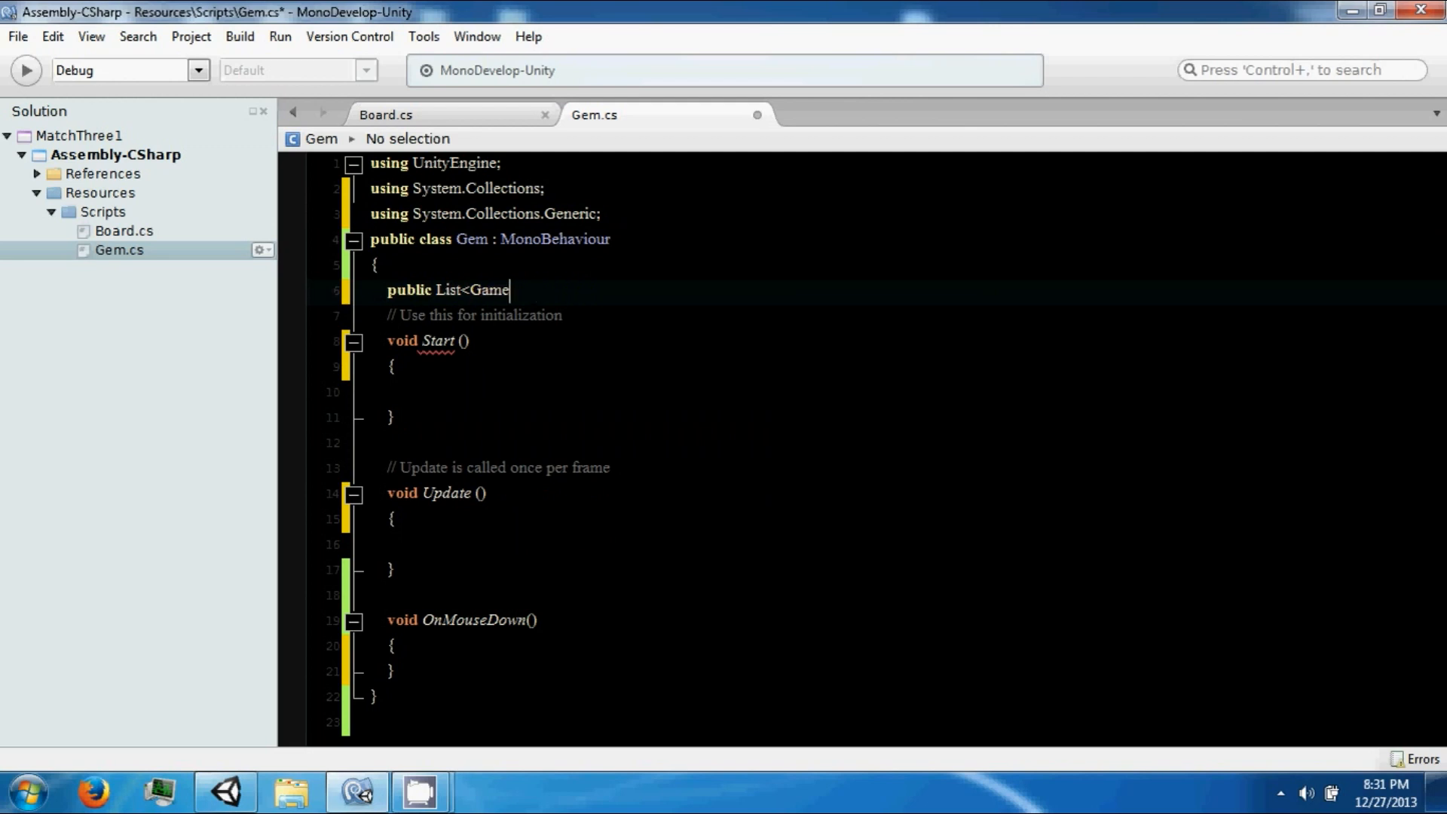
pyautogui.press('Backspace')
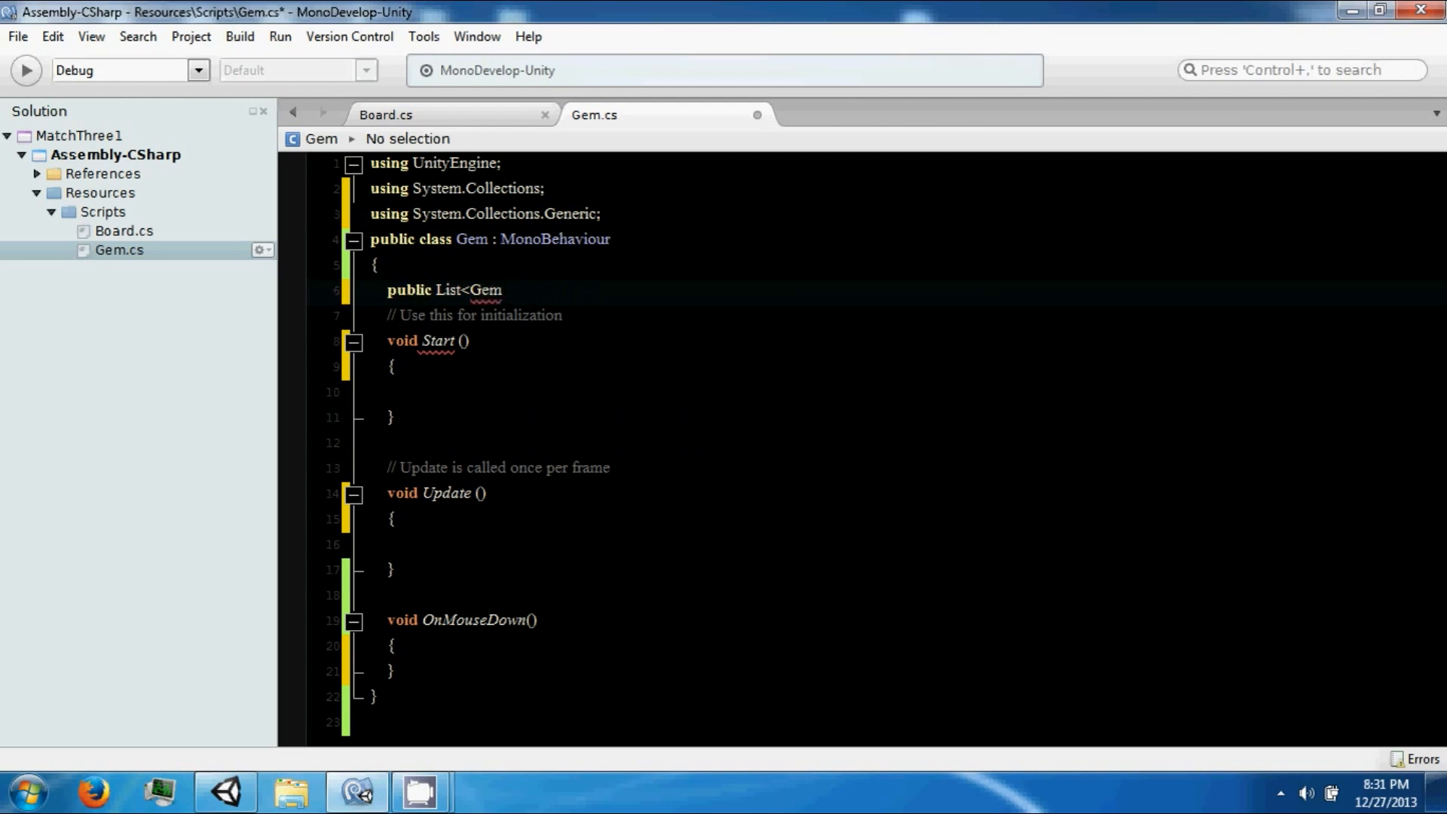
pyautogui.write('> Neig')
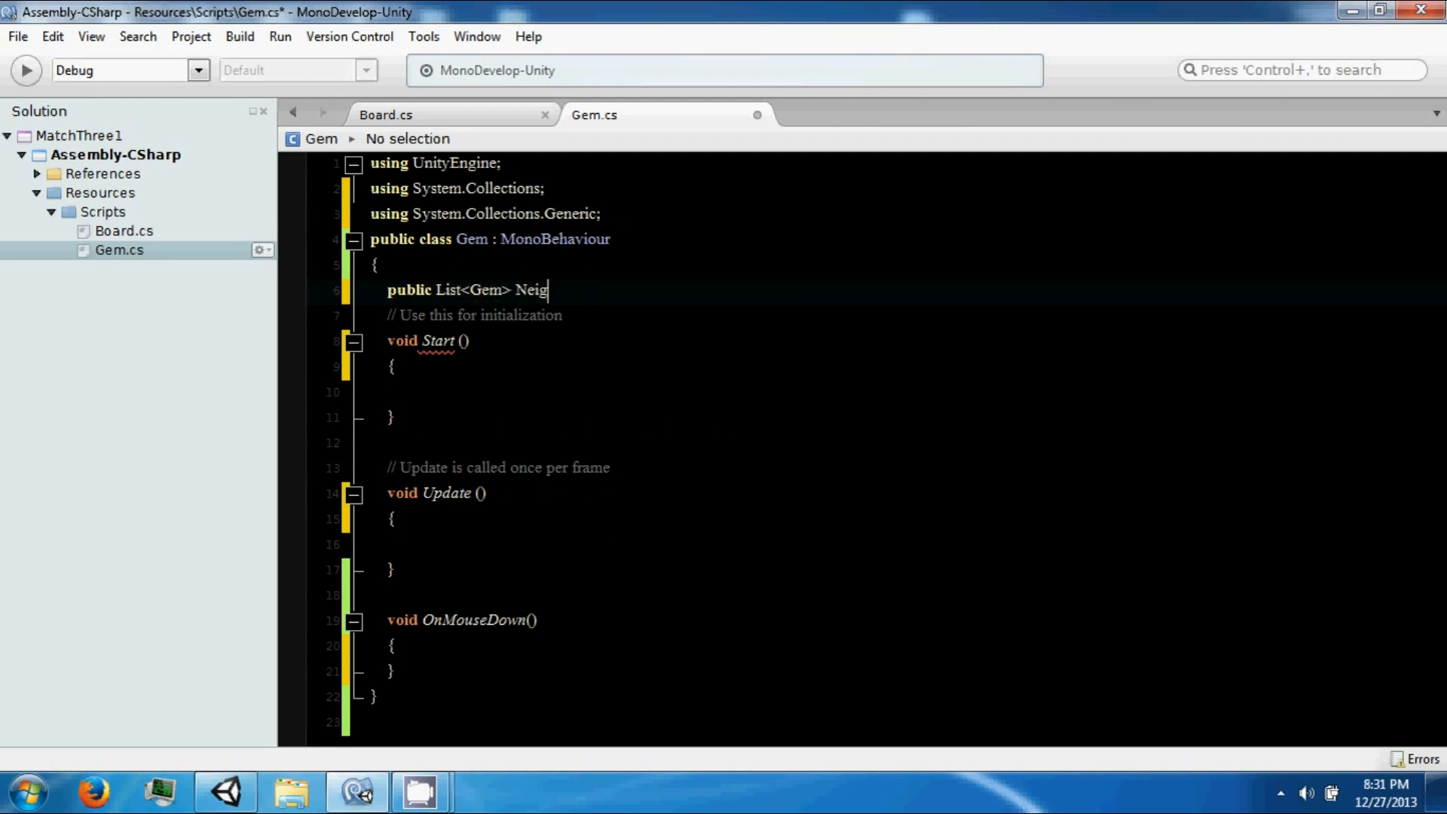
pyautogui.write('hbors')
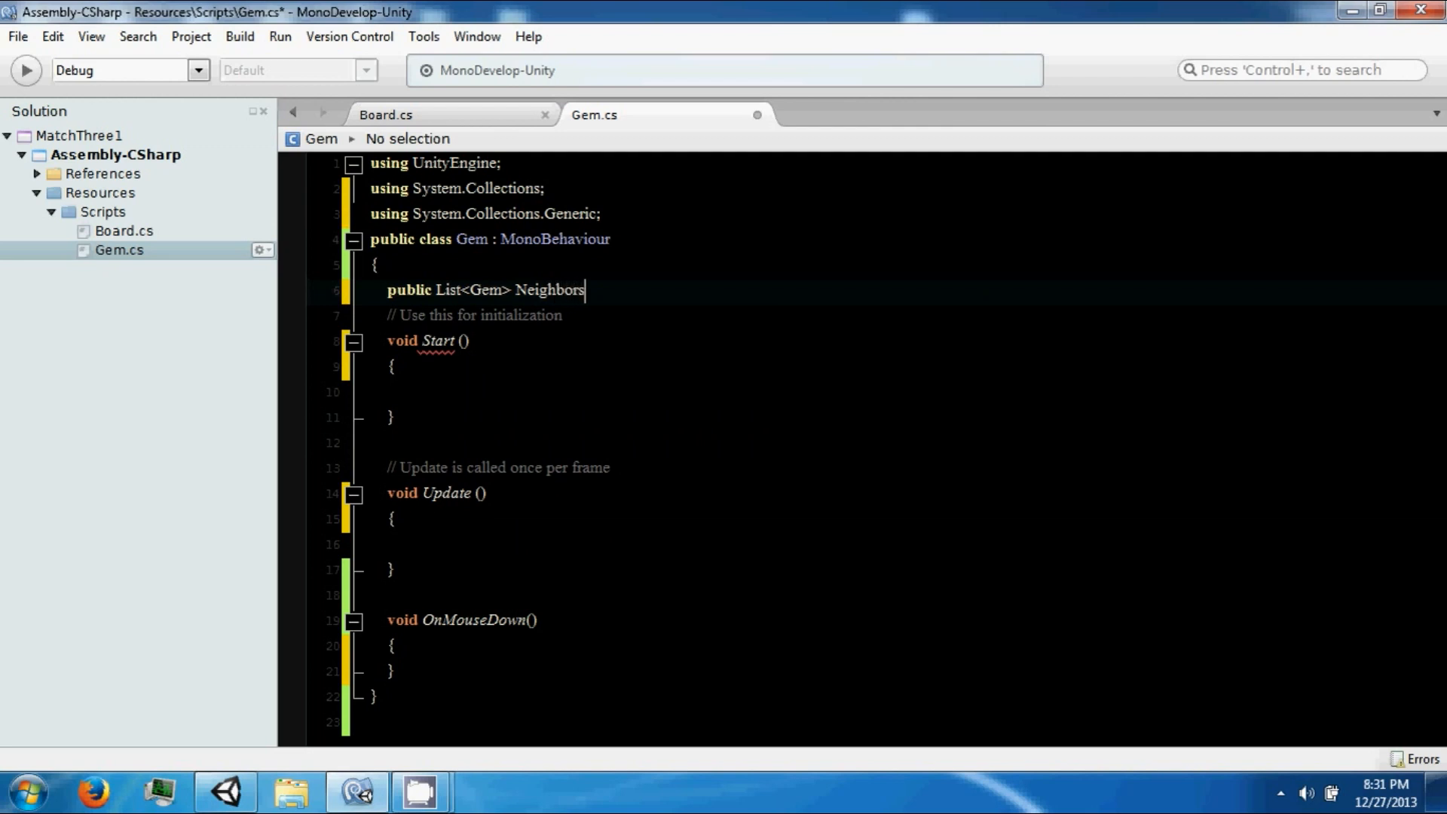
pyautogui.write('= new List<Gem>();')
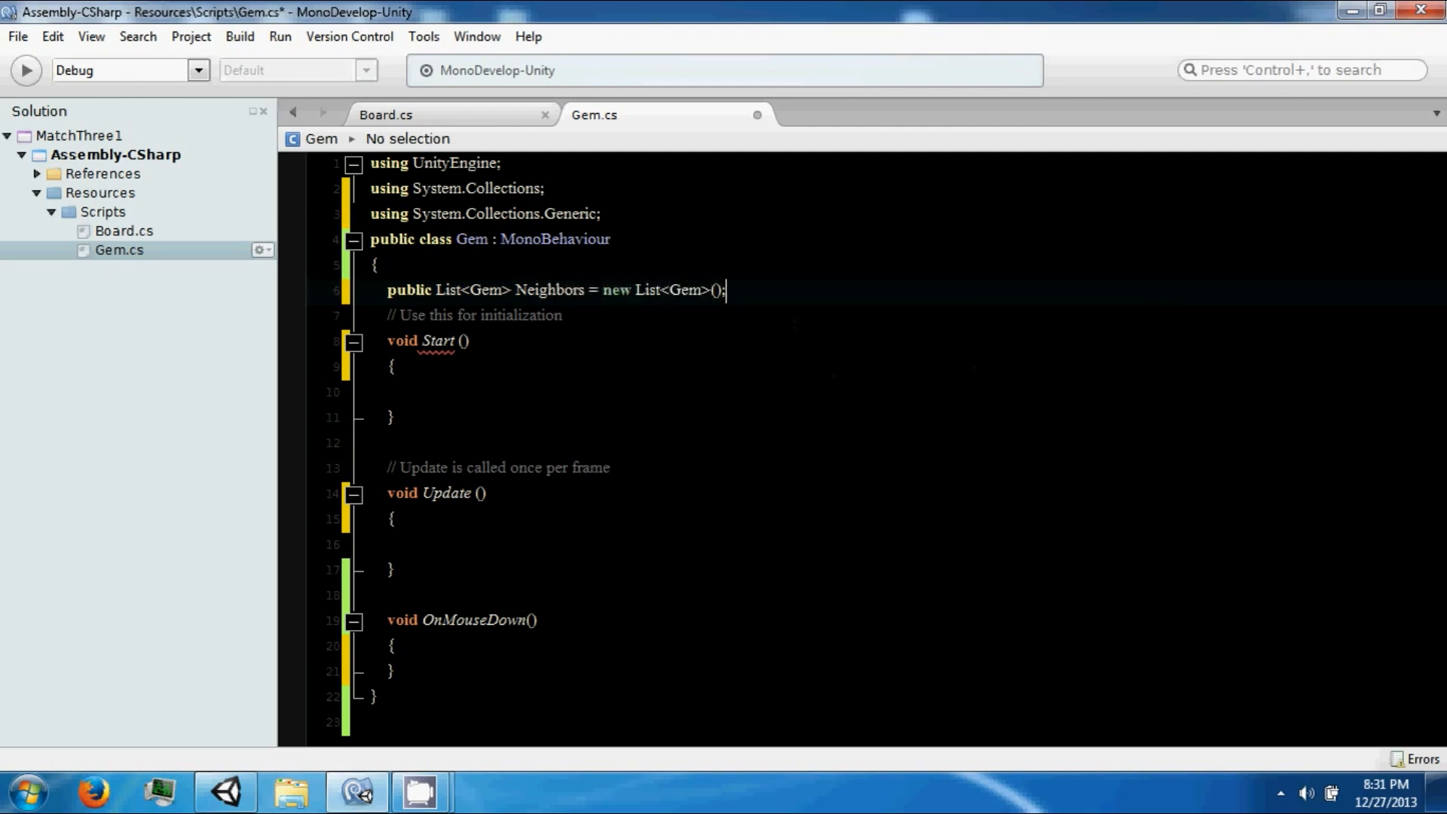
pyautogui.click(386, 115)
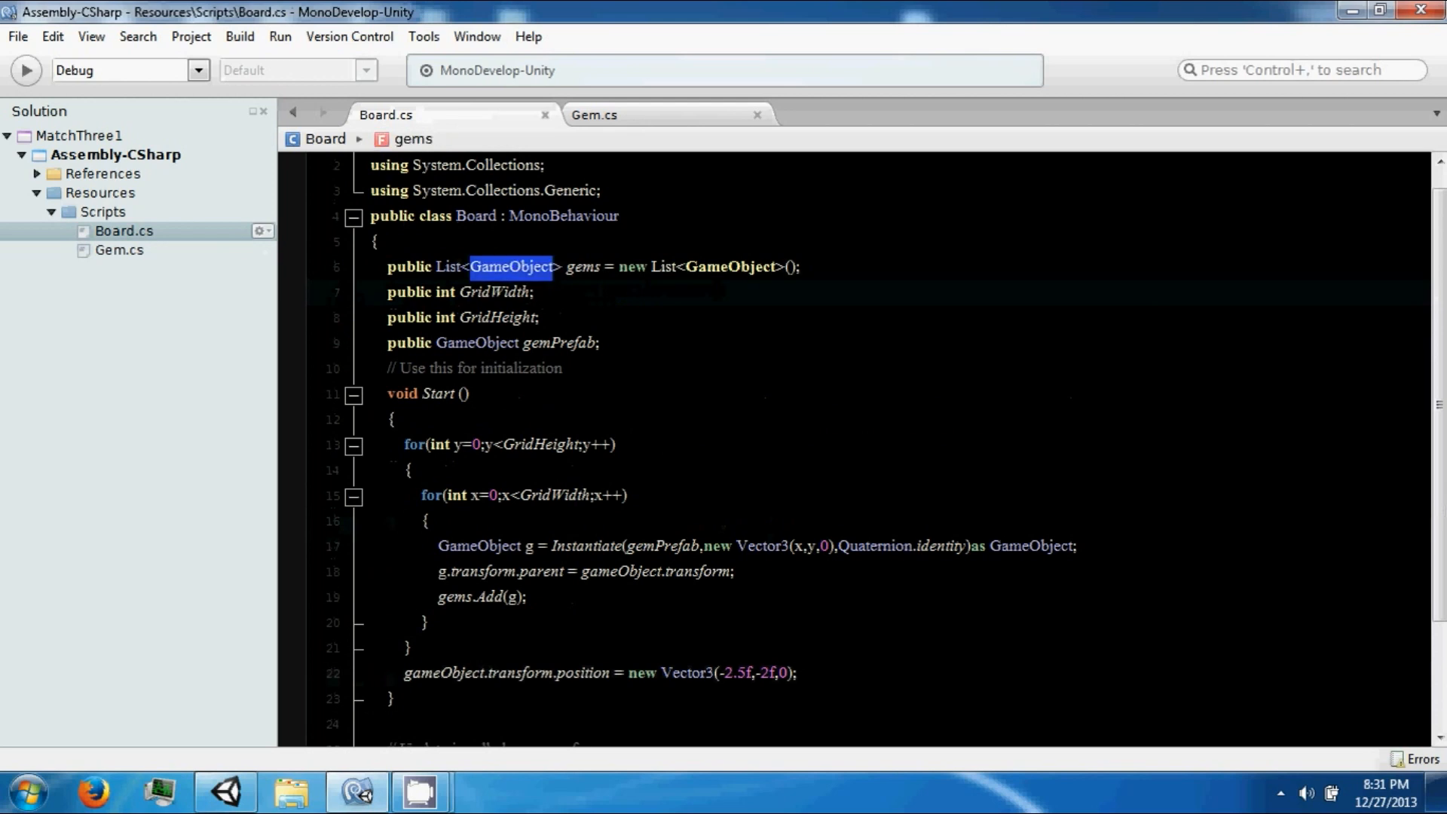
# Step: Change Board's gems list to List<Gem> and return to Unity to compile
pyautogui.write('Gem')
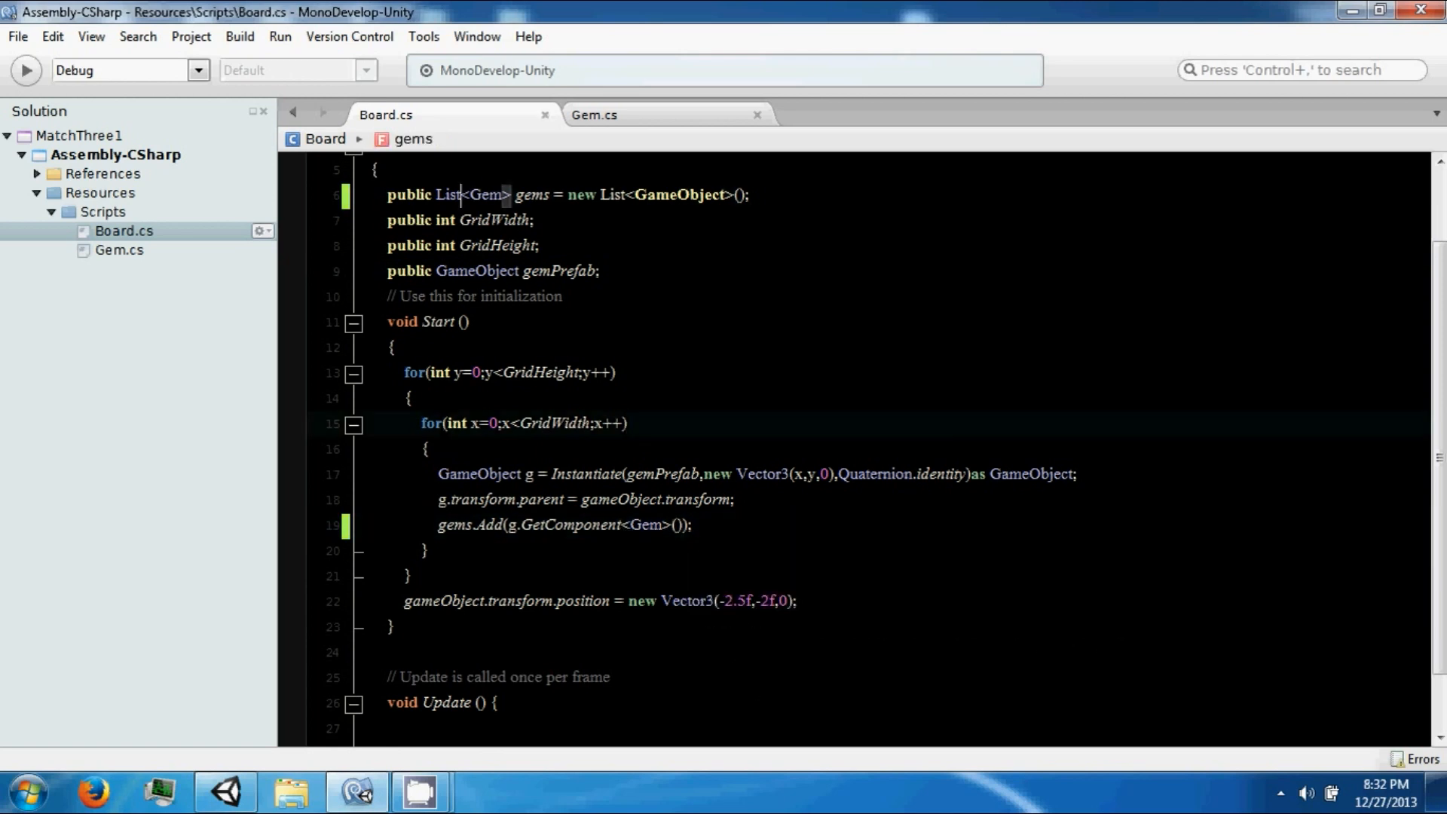
pyautogui.click(594, 114)
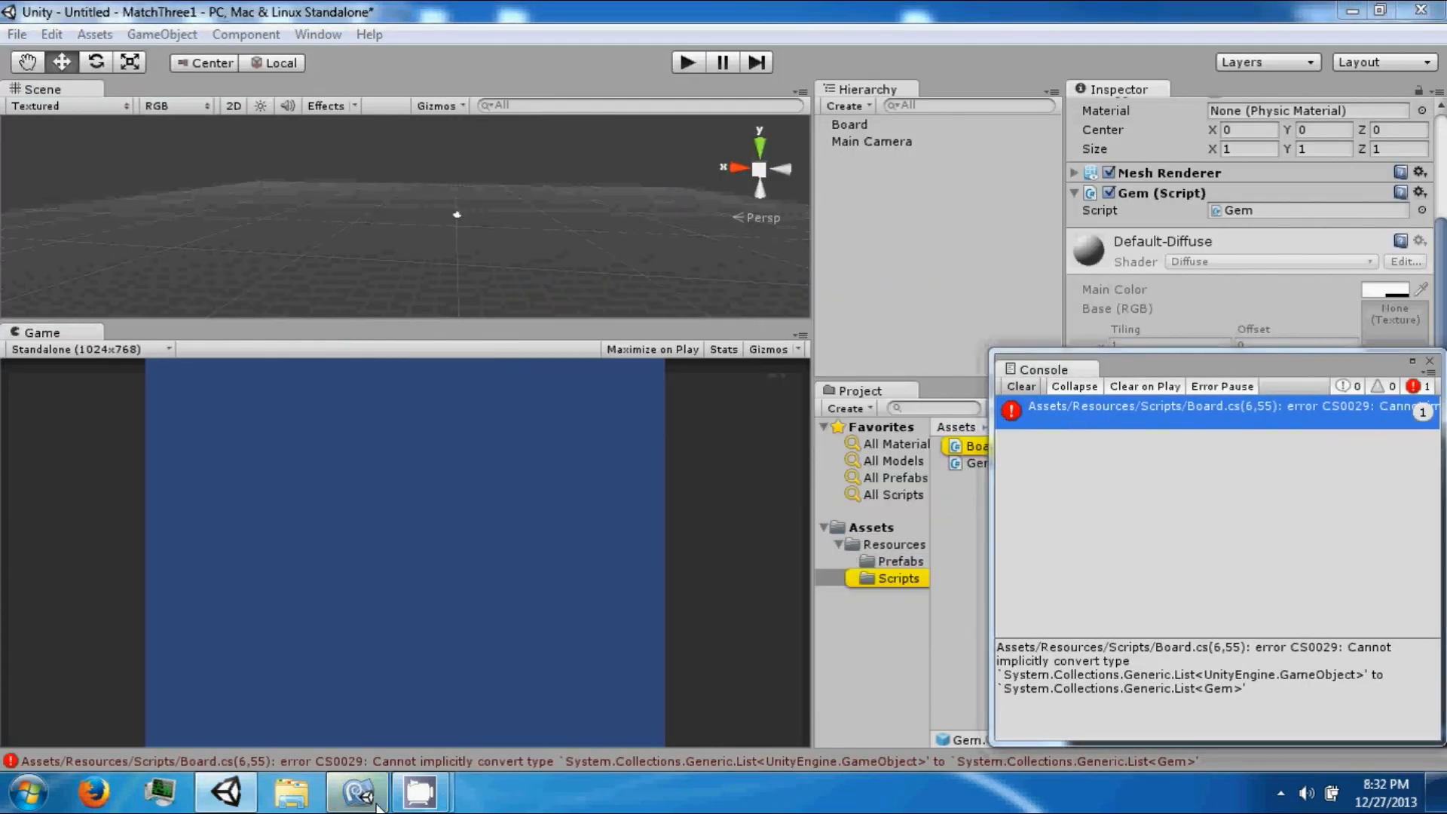
# Step: Fix the conversion error in the editor and close the console
pyautogui.click(355, 792)
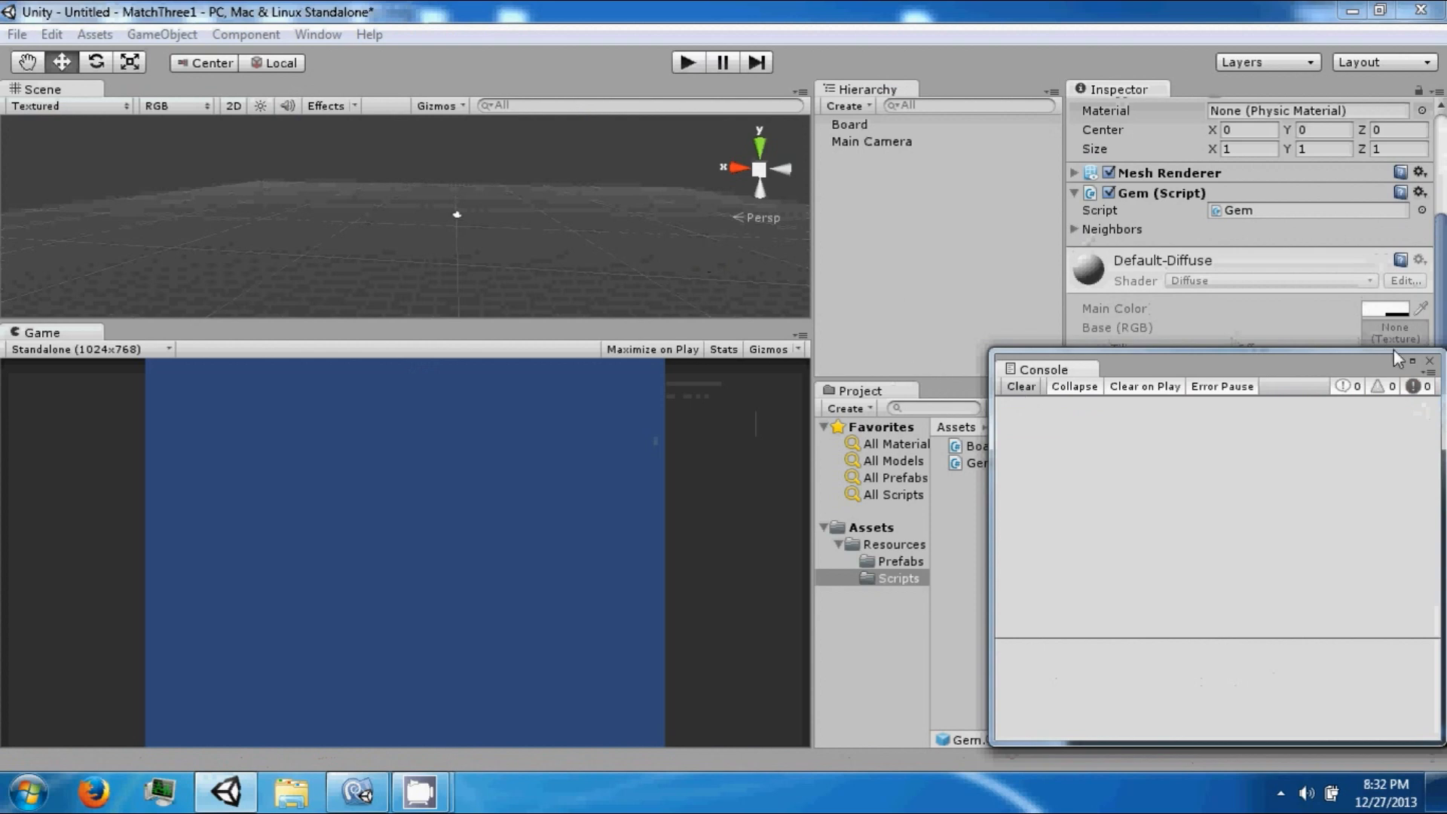
pyautogui.click(898, 560)
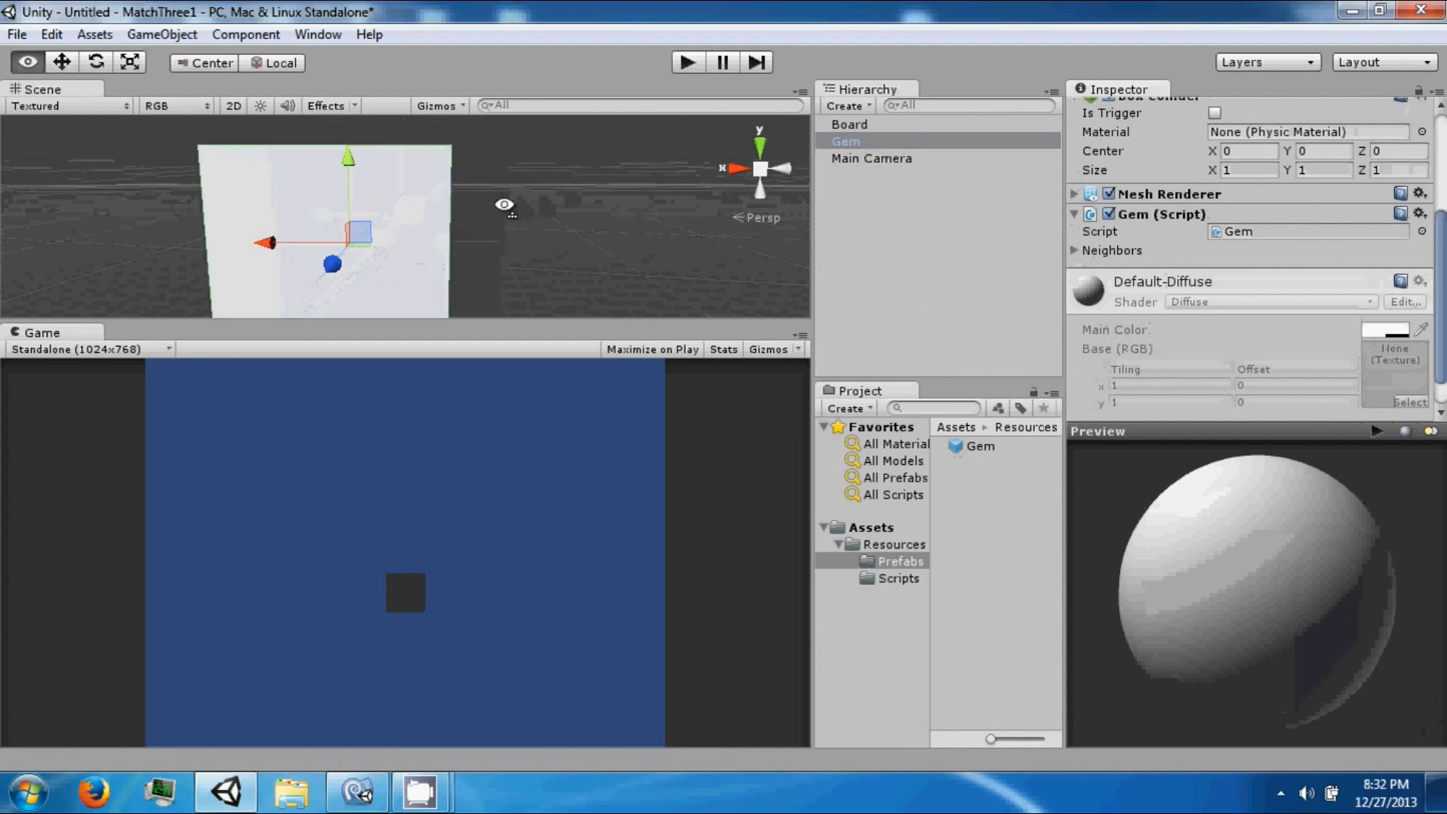
# Step: Create a child cube under Gem named Feeler and adjust its position values
pyautogui.click(162, 34)
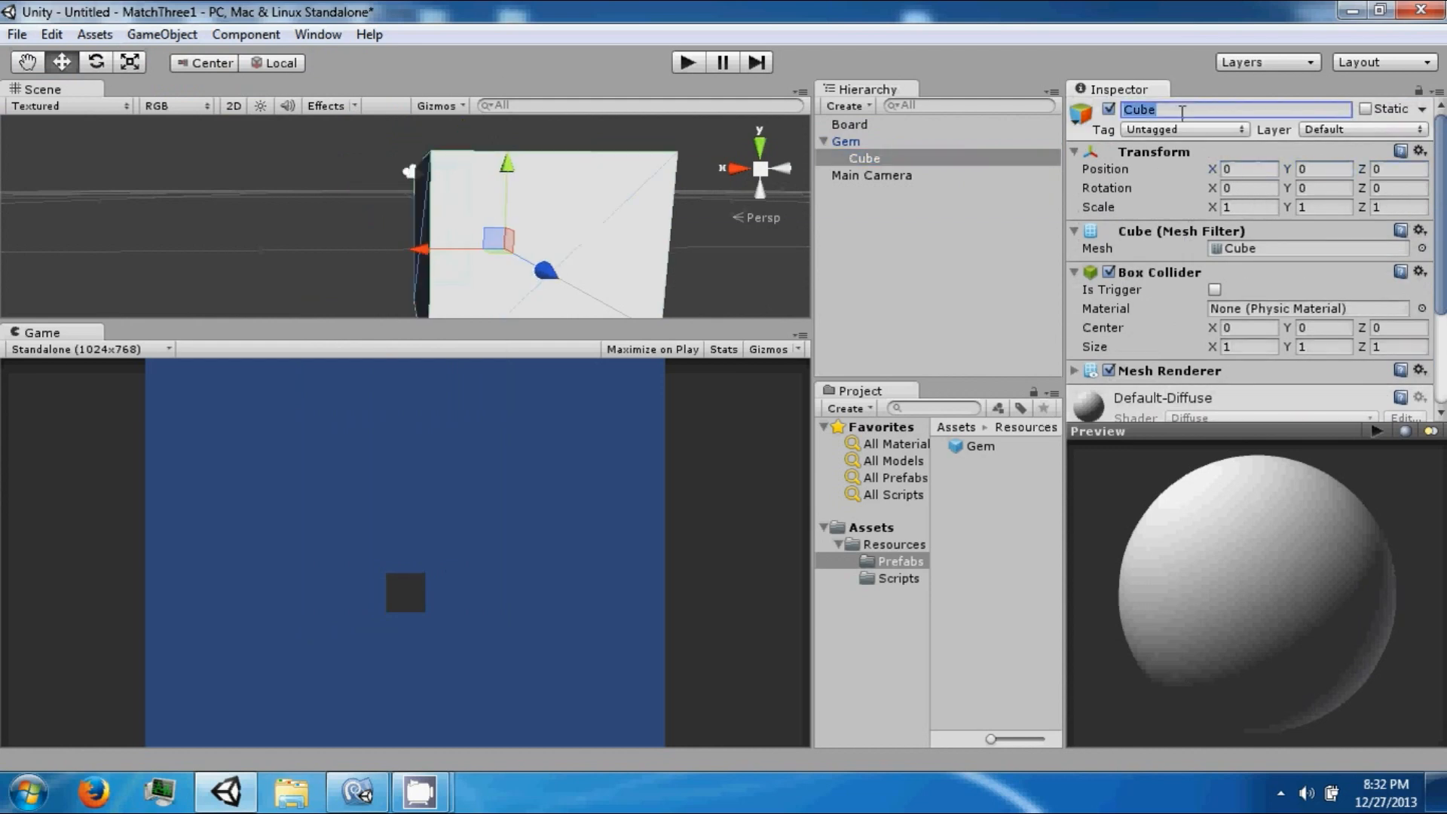
pyautogui.write('Feeler')
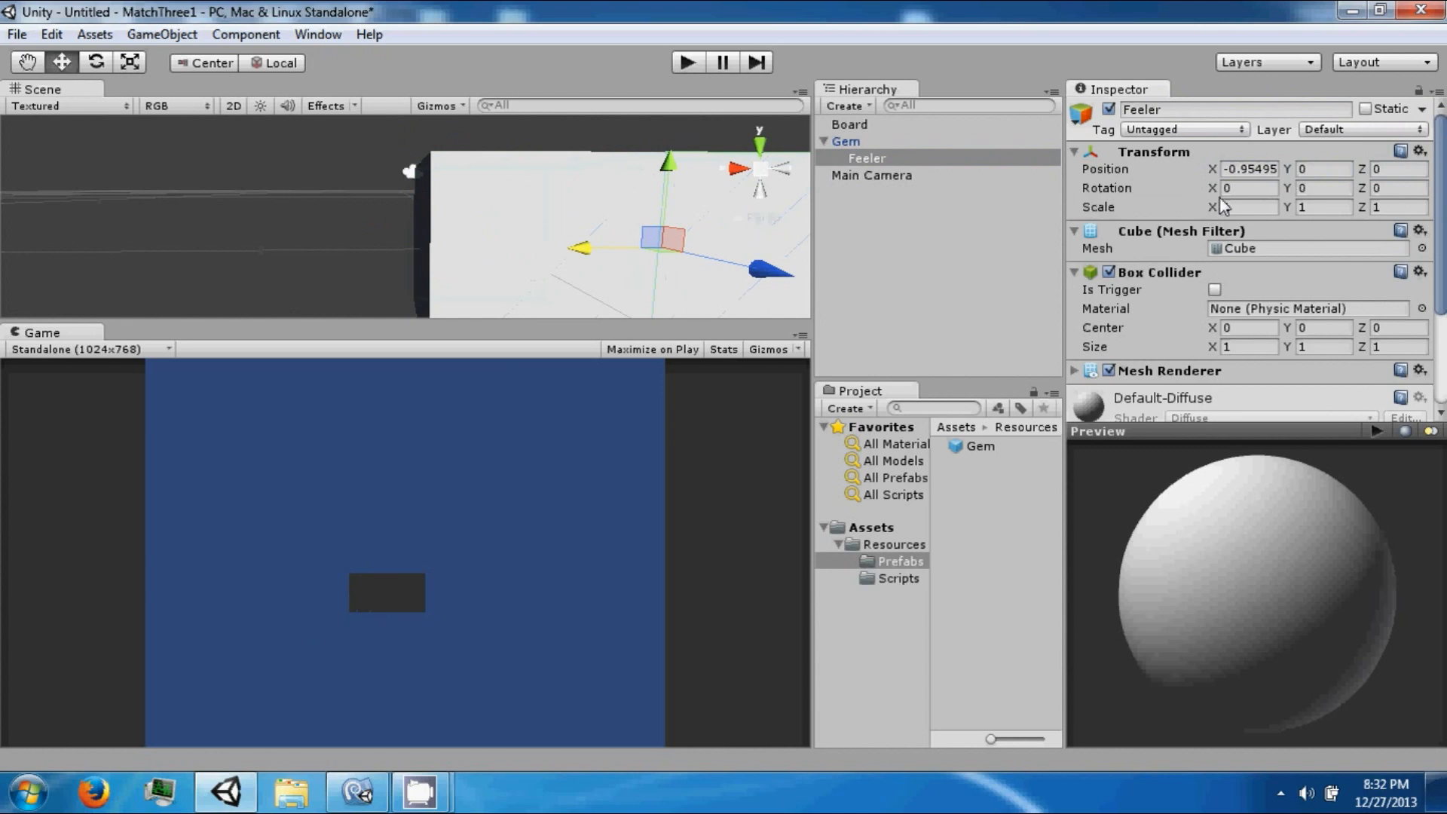
pyautogui.write('.5')
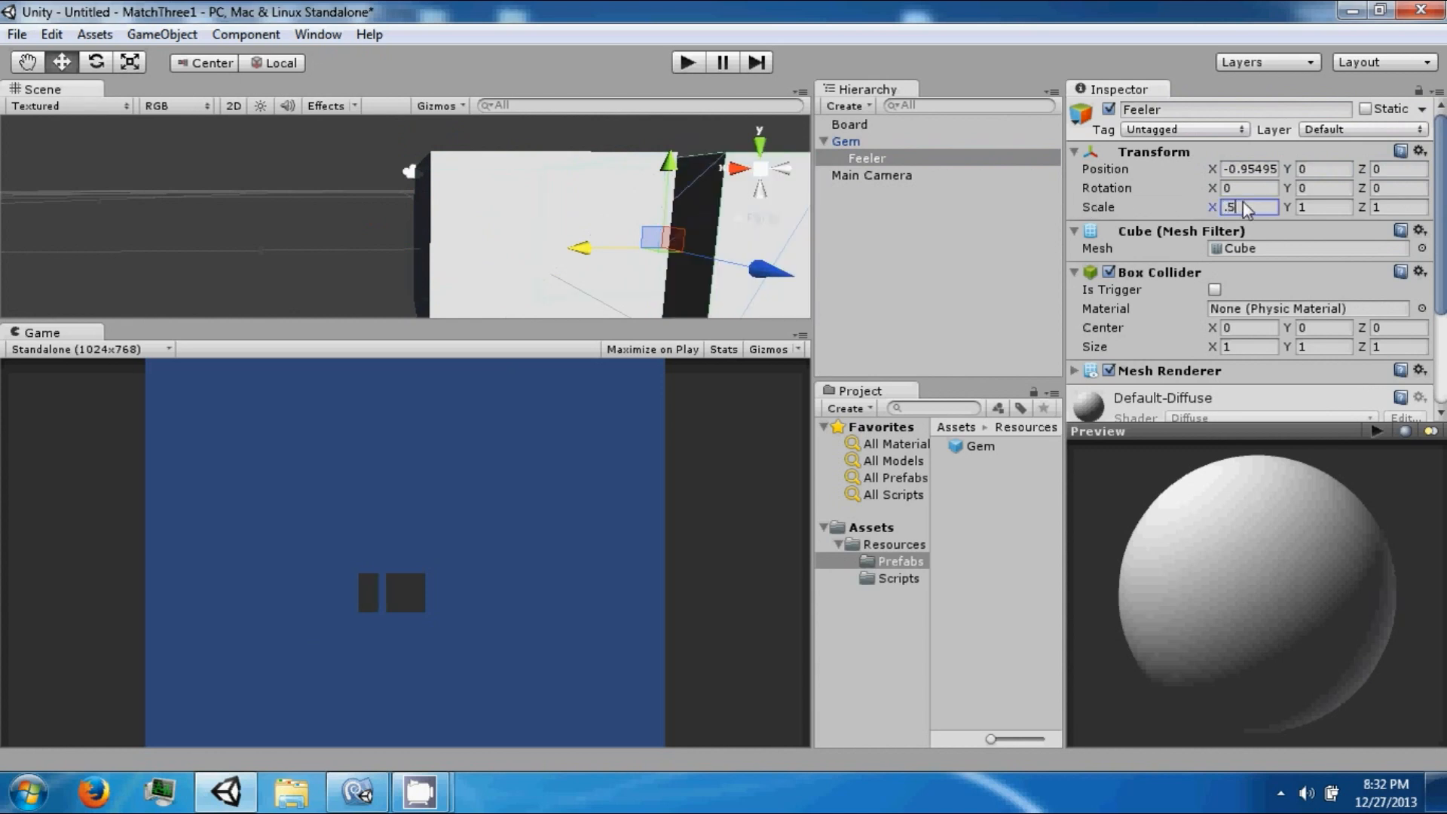
pyautogui.write('.5')
pyautogui.click(1398, 206)
pyautogui.write('0.5')
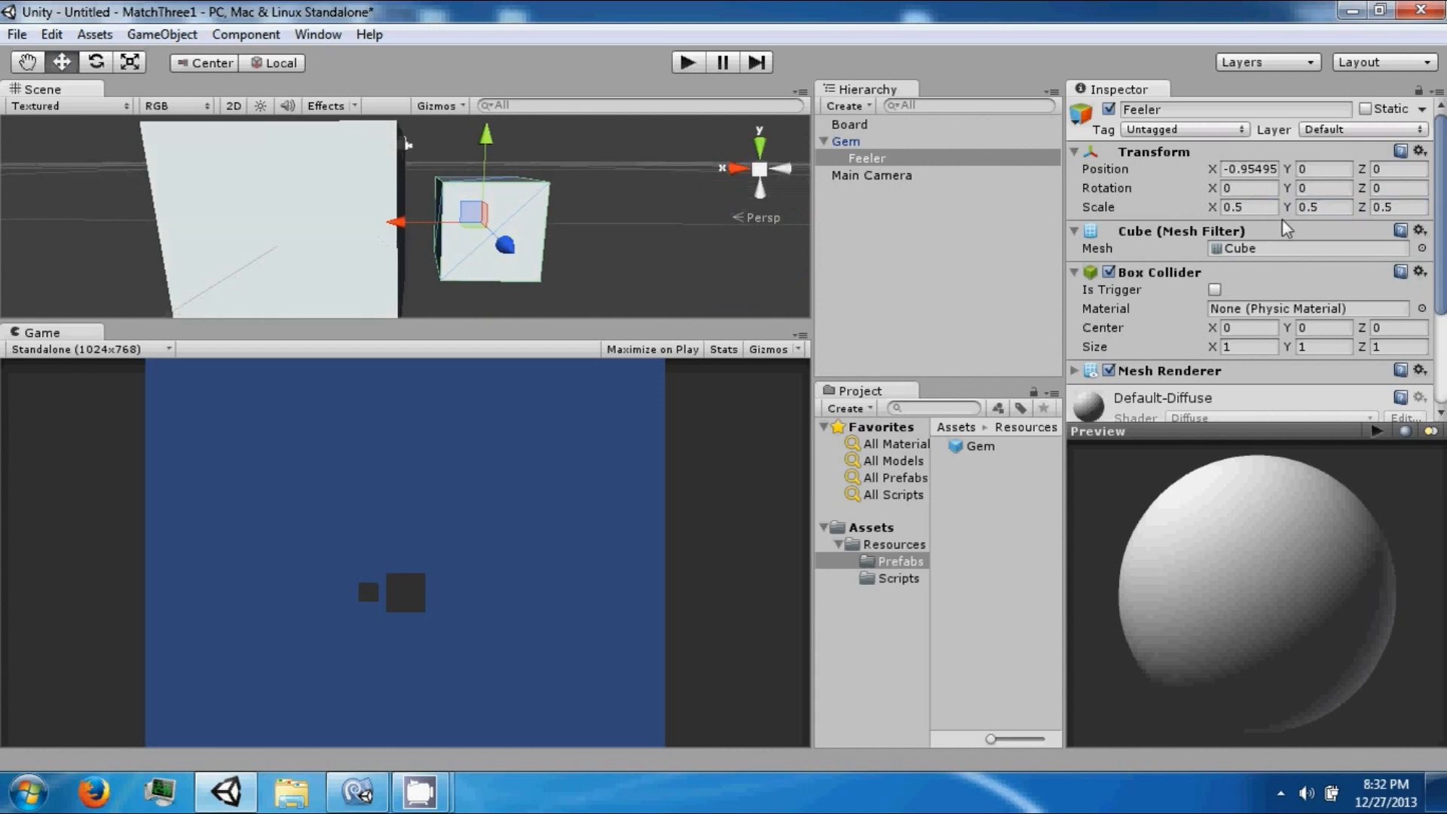
pyautogui.write('1.26')
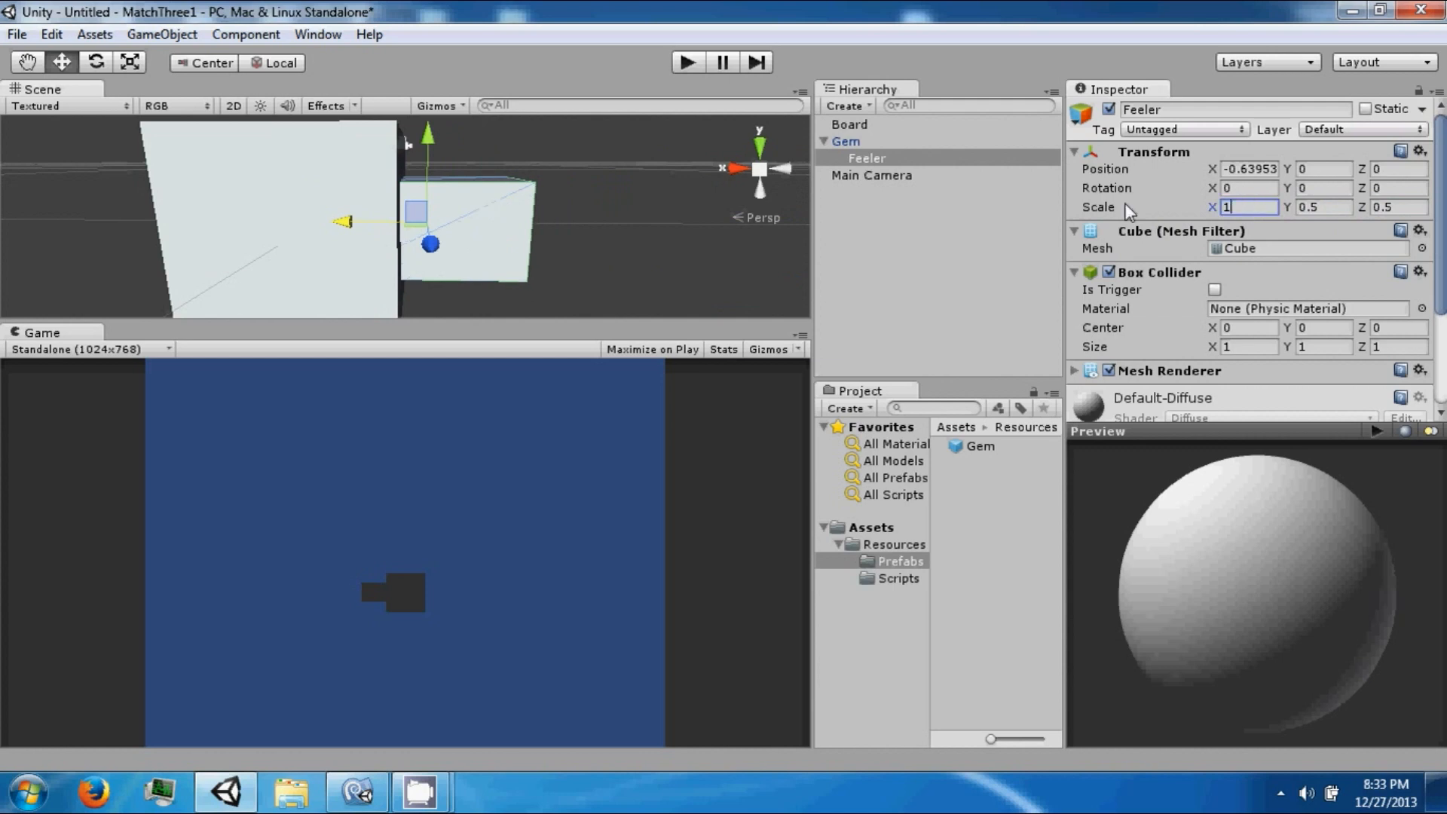
# Step: Thin the Feeler to 0.2 height and slide it out of the gem's left side
pyautogui.click(1322, 207)
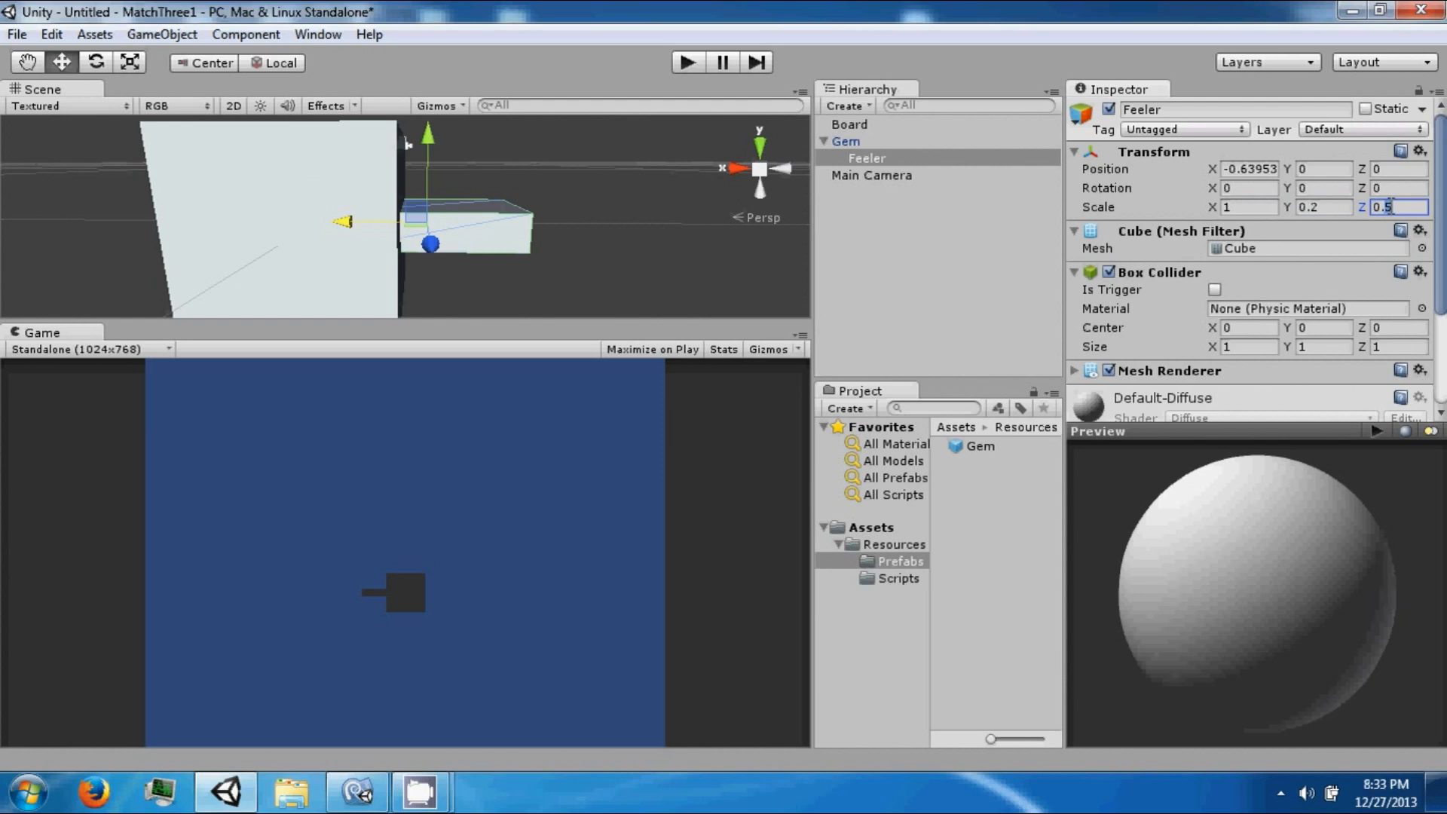
pyautogui.write('0.2')
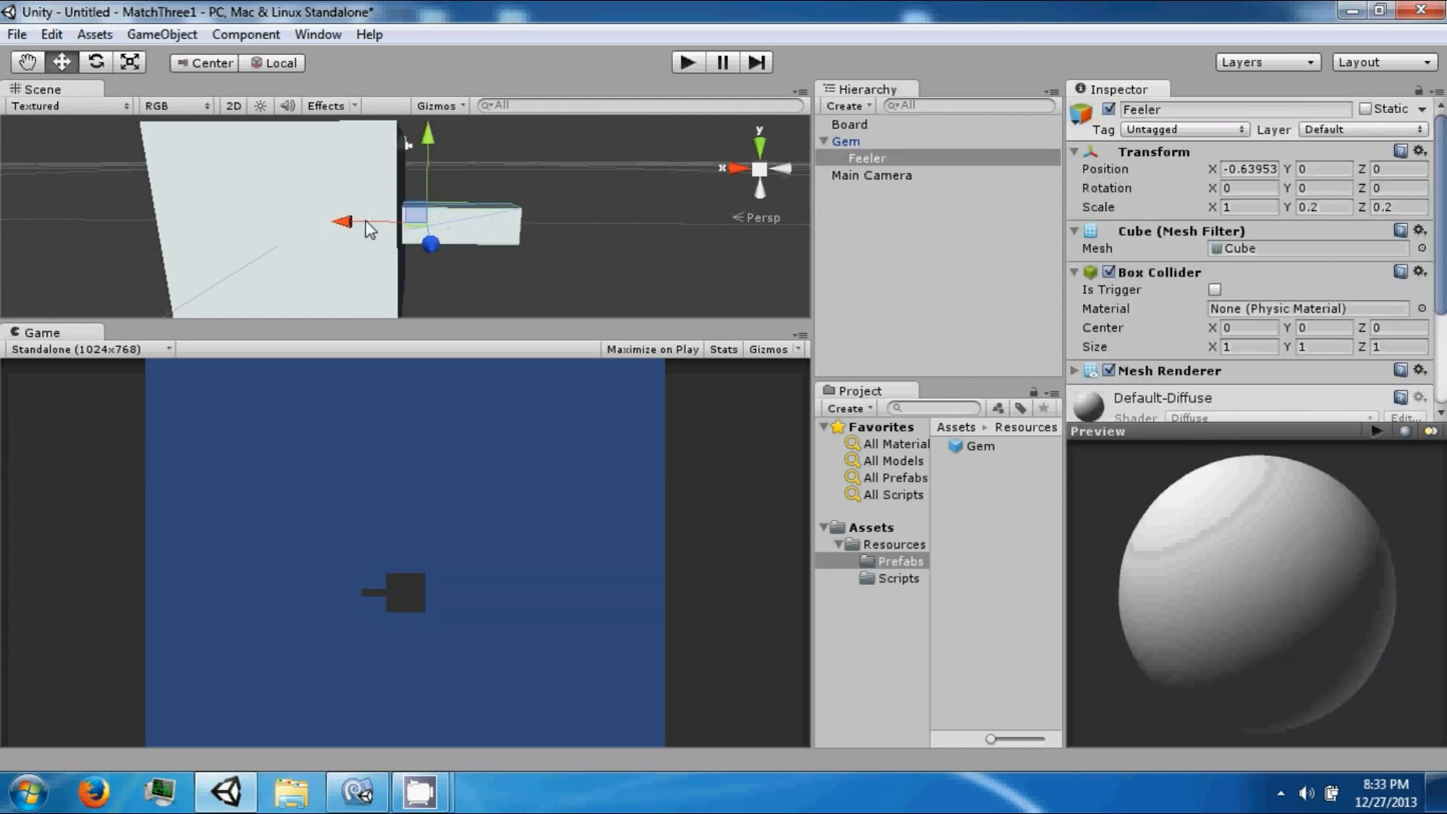
pyautogui.moveTo(342, 221); pyautogui.dragTo(360, 222)
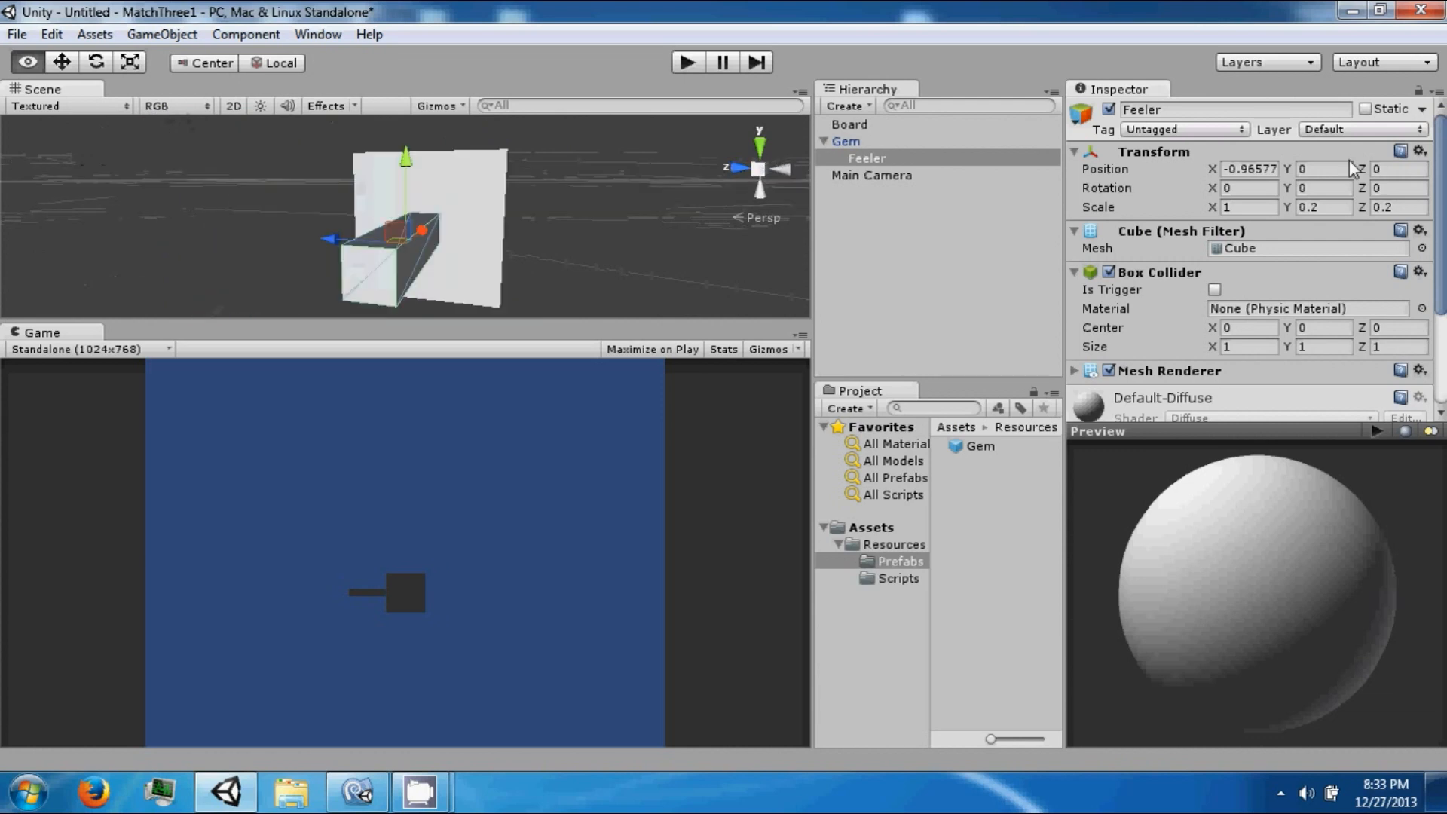
pyautogui.moveTo(421, 231); pyautogui.dragTo(678, 204)
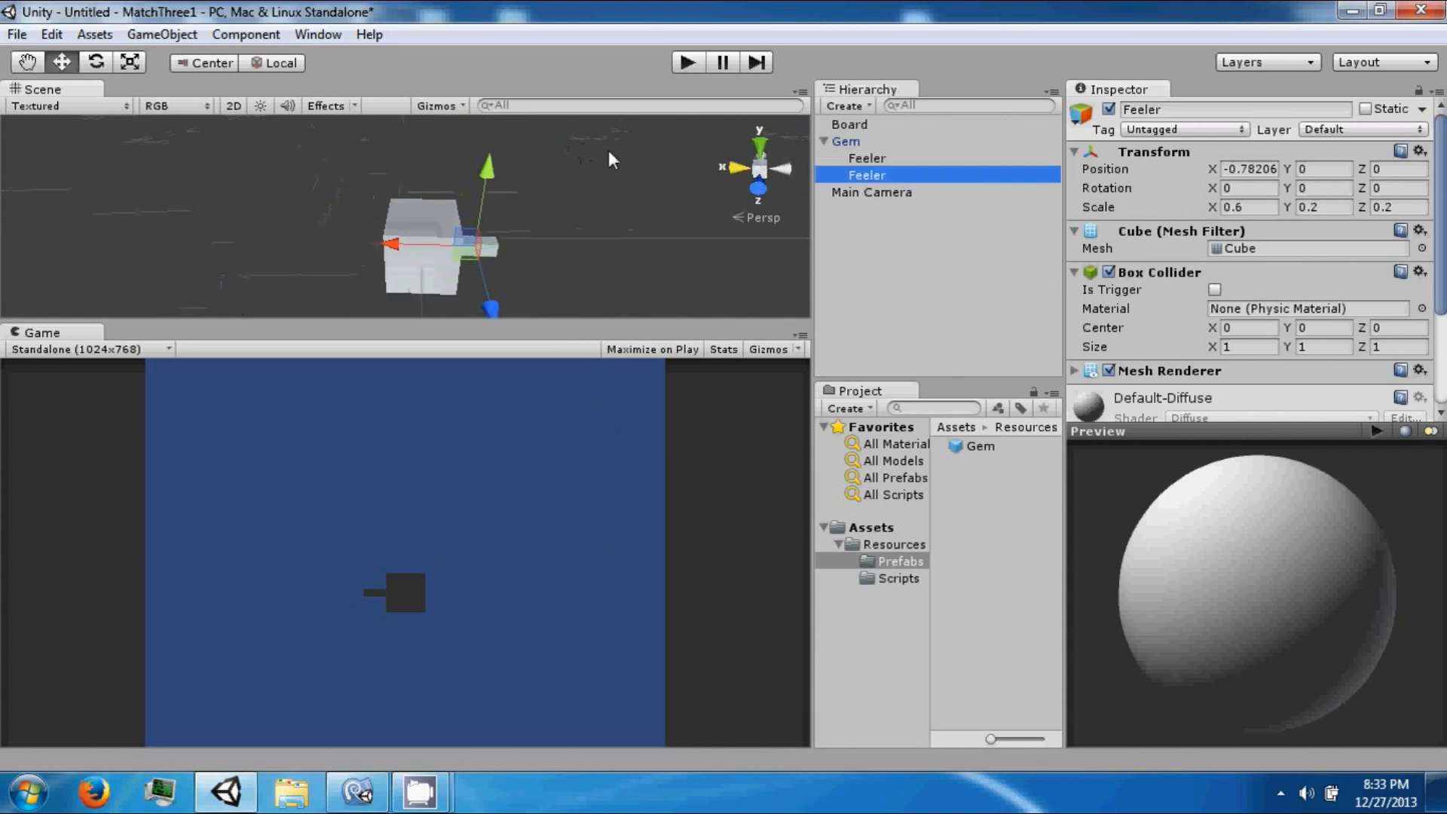
# Step: Move the duplicated Feeler to the gem's right side and select it
pyautogui.moveTo(392, 243); pyautogui.dragTo(273, 238)
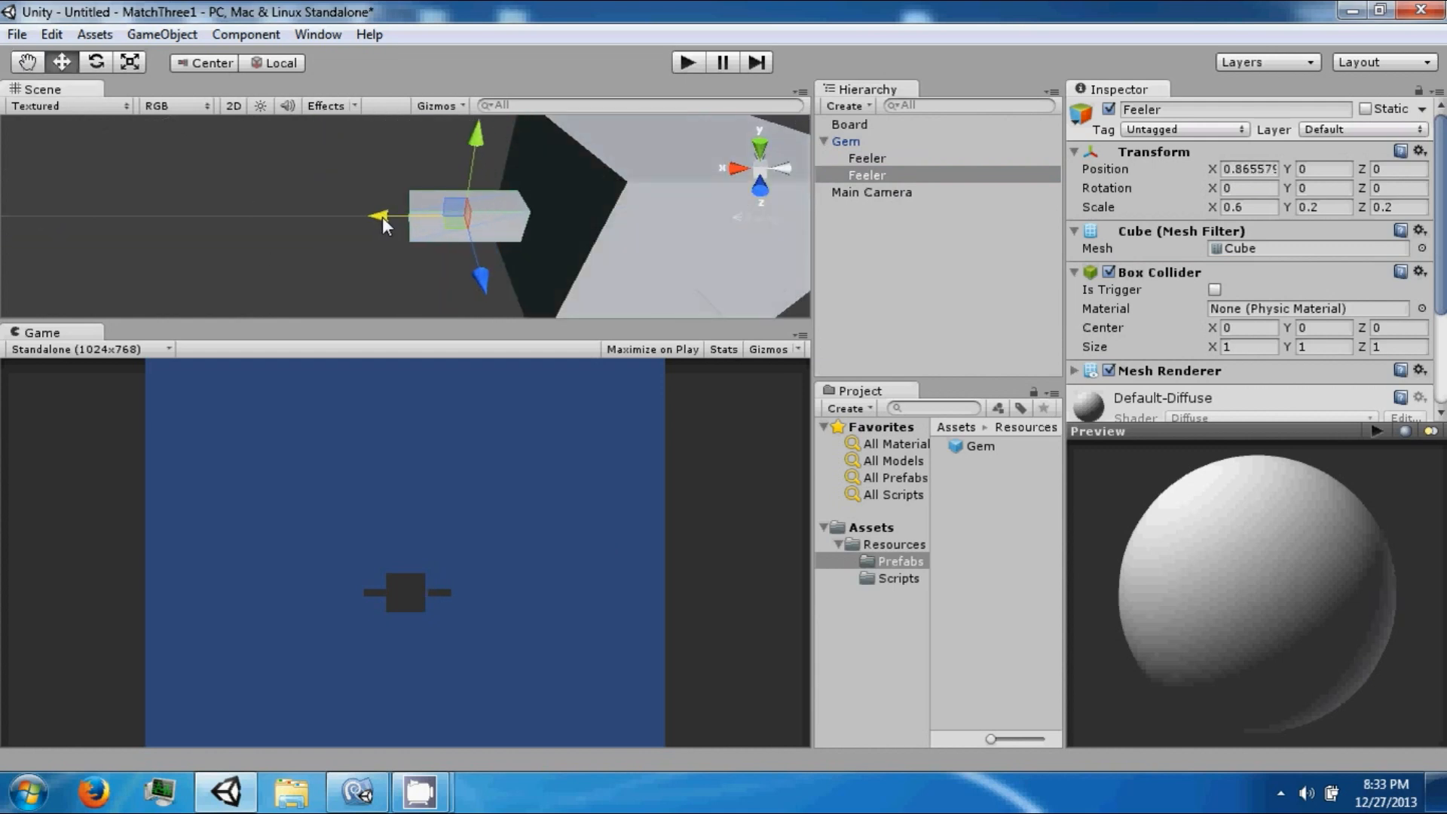
pyautogui.moveTo(396, 216); pyautogui.dragTo(392, 220)
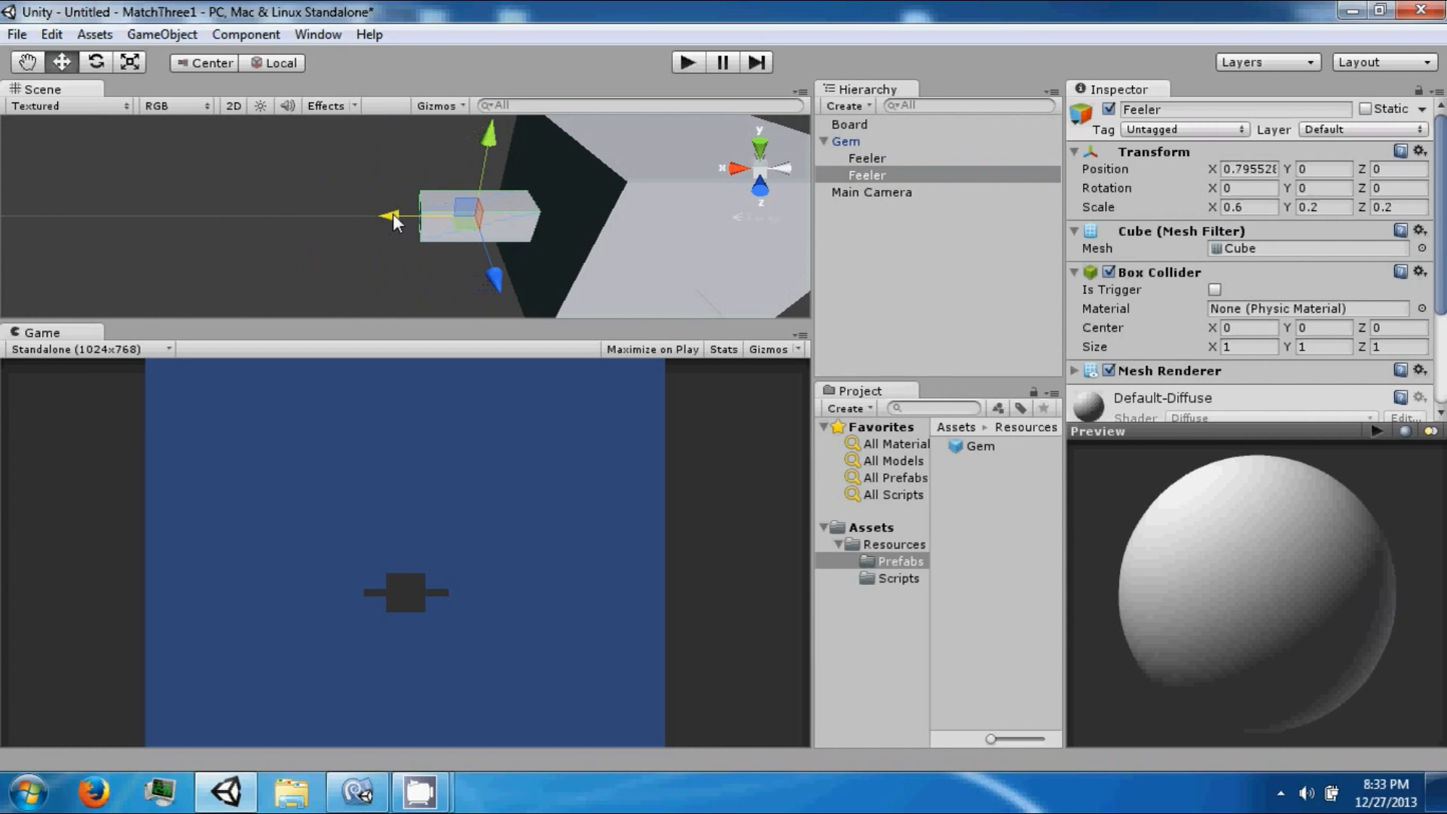
pyautogui.click(865, 175)
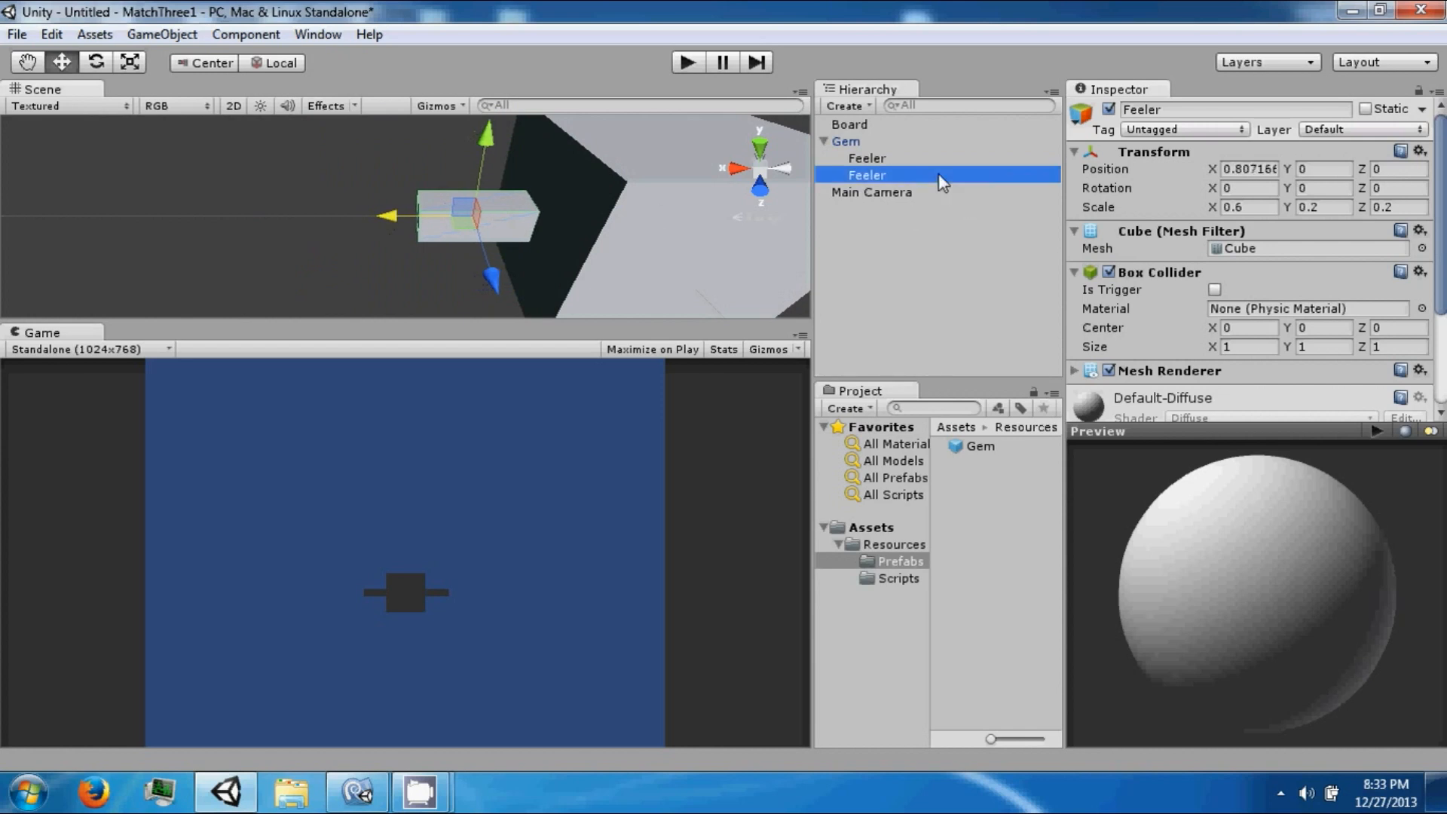
pyautogui.click(865, 191)
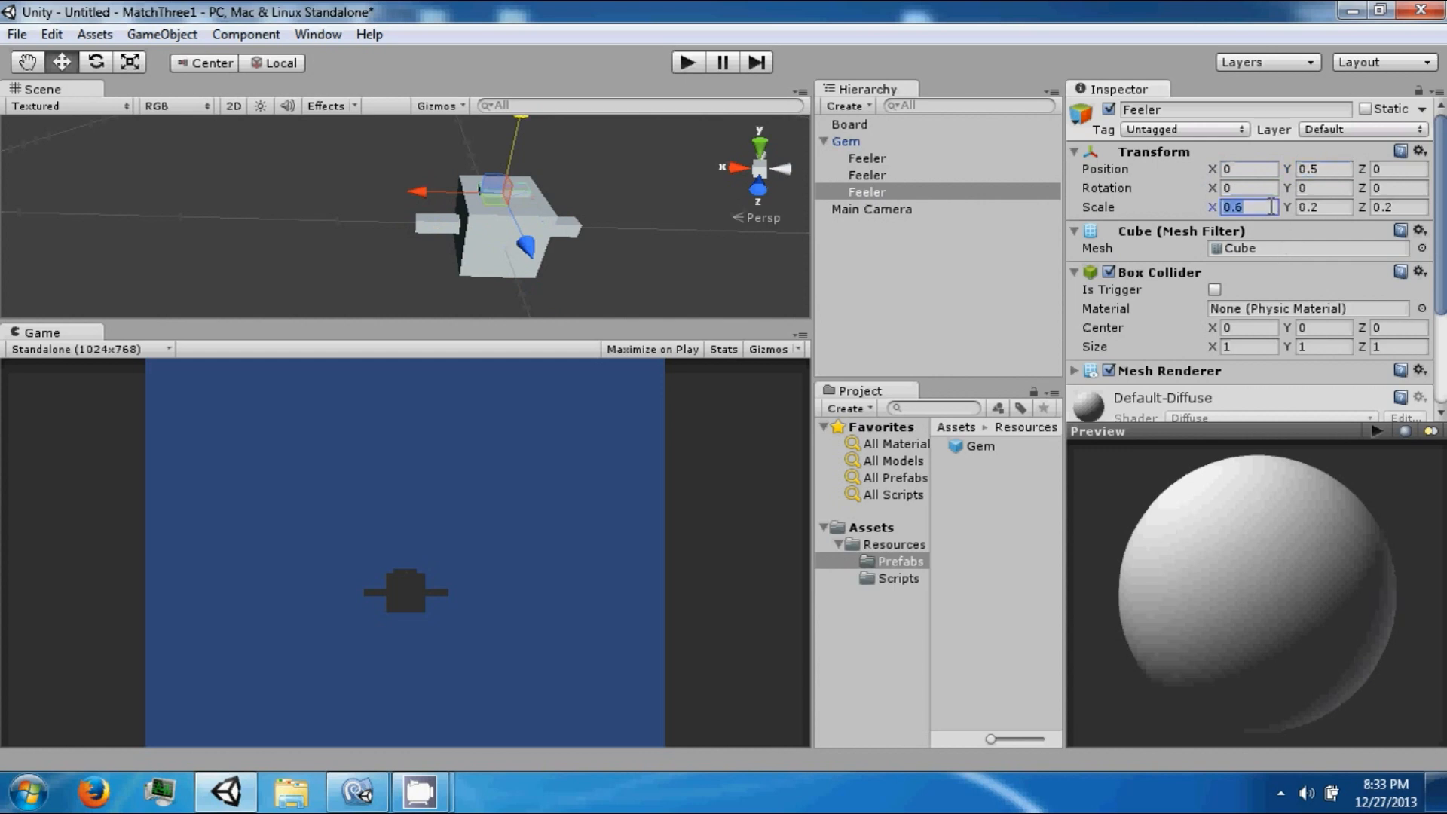
# Step: Shape the third Feeler upright on top with scale 0.2, 0.6, 0.2
pyautogui.write('0.2')
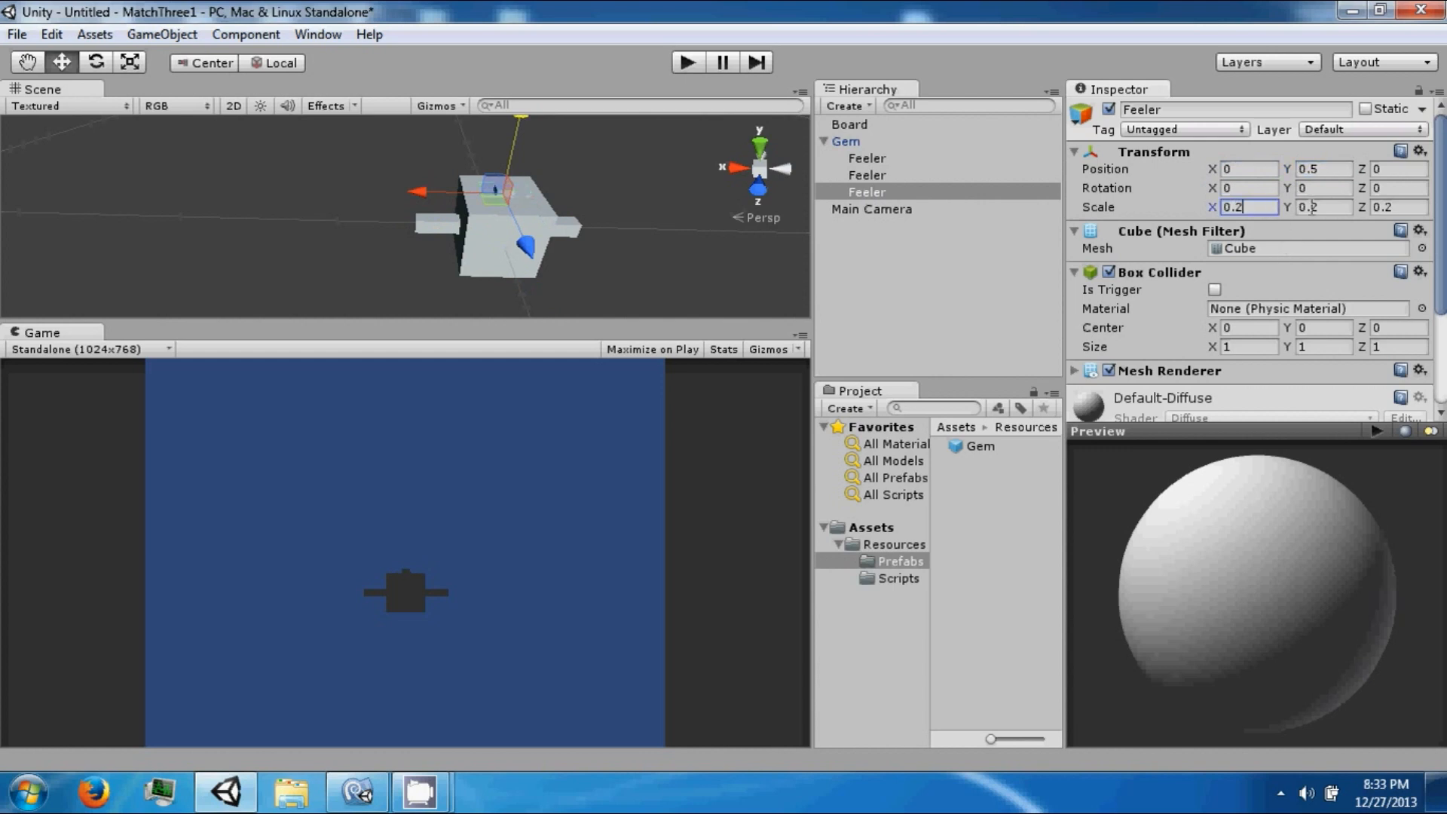
pyautogui.write('1.03')
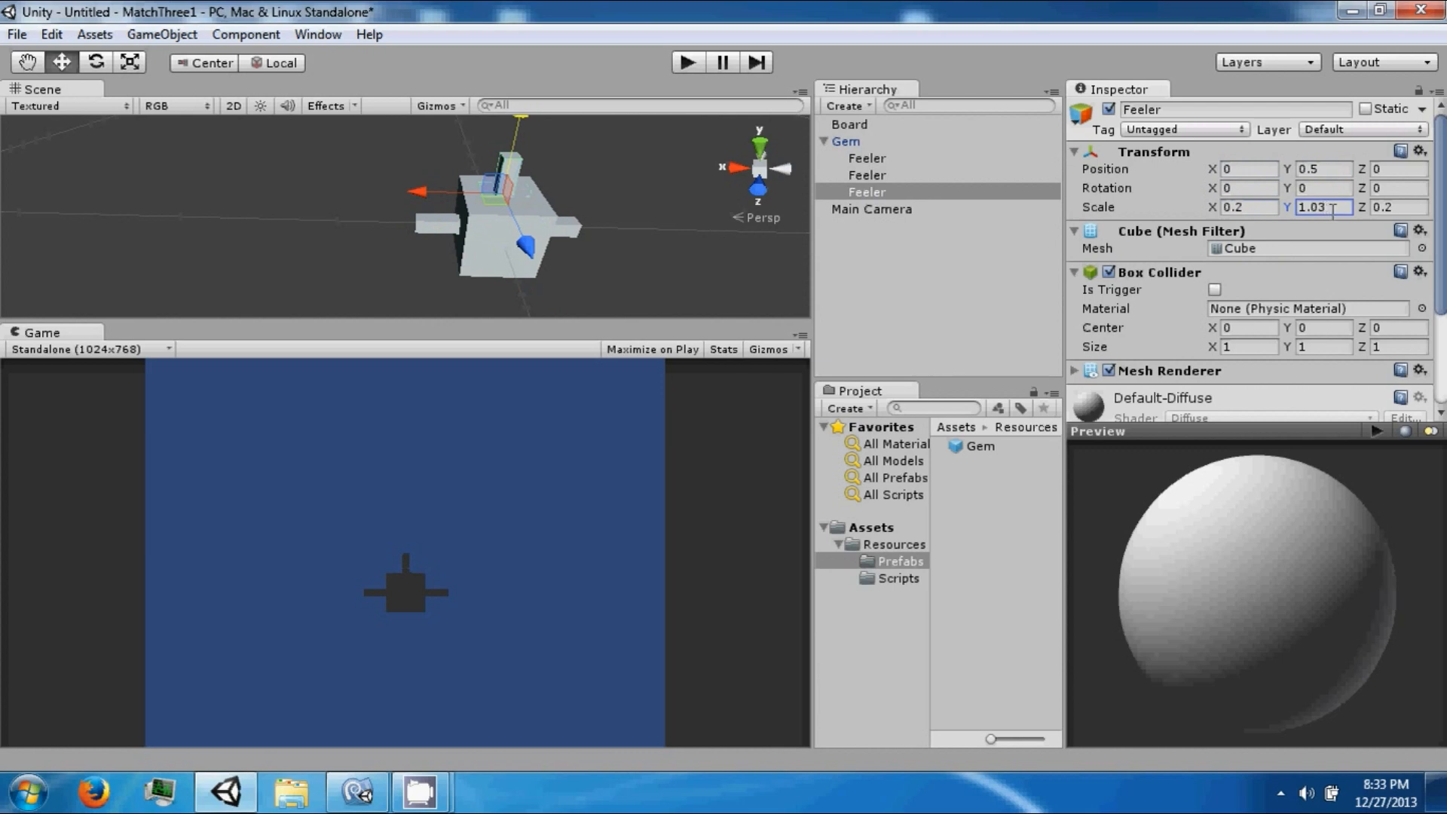
pyautogui.write('.6')
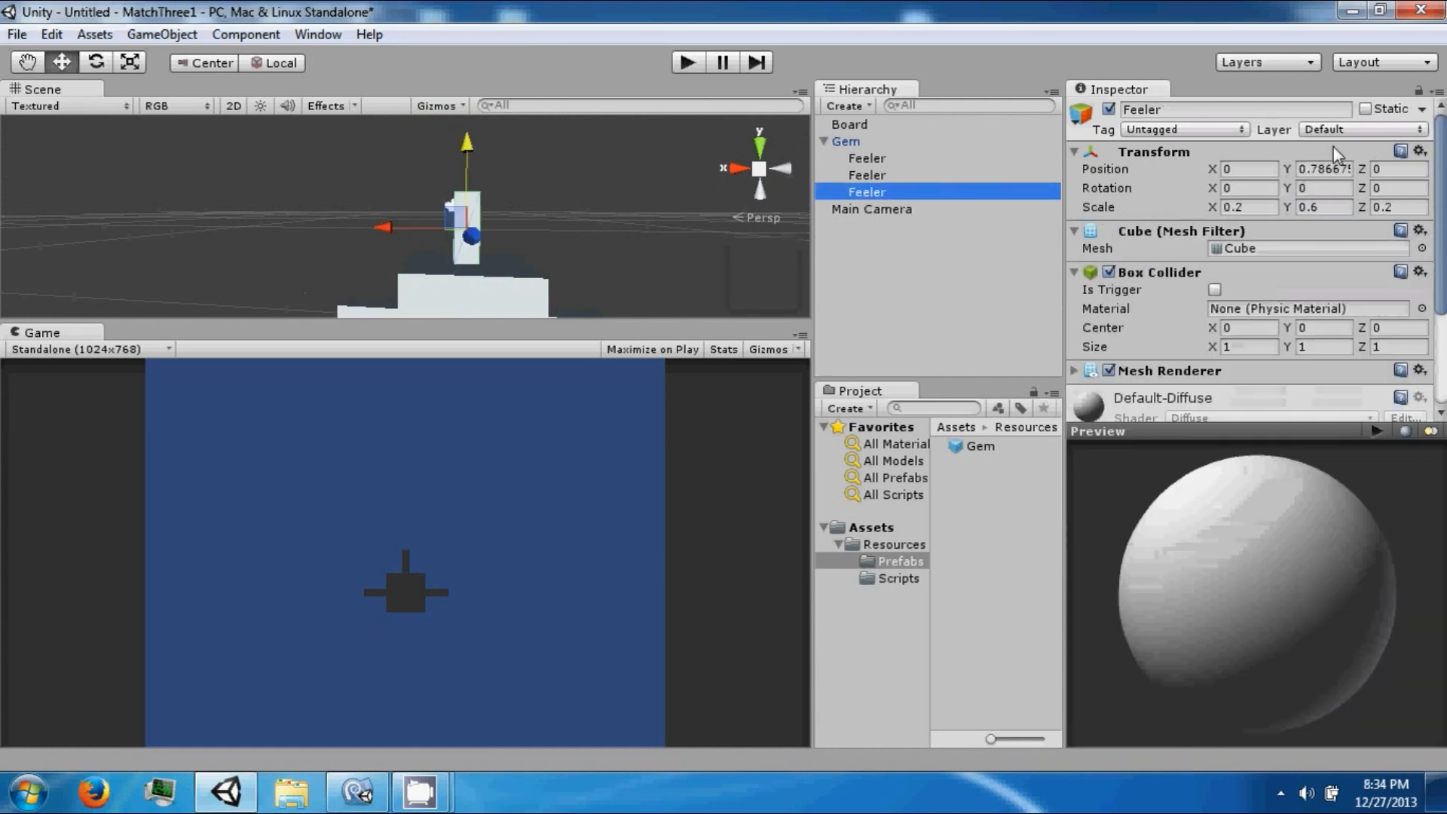
pyautogui.write('0.6')
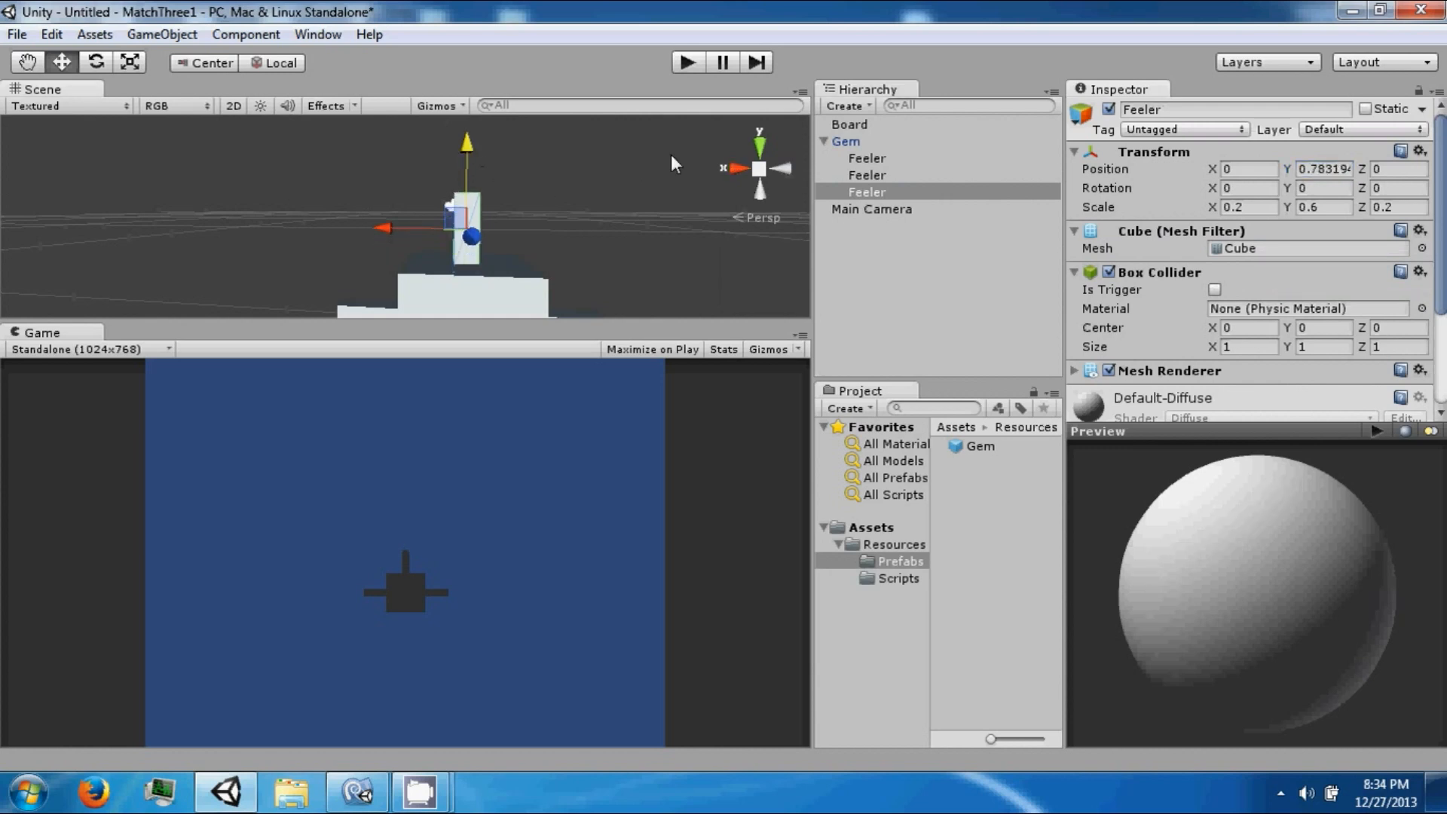
# Step: Duplicate the top Feeler, drag it below the gem, and select all four Feelers
pyautogui.click(866, 191)
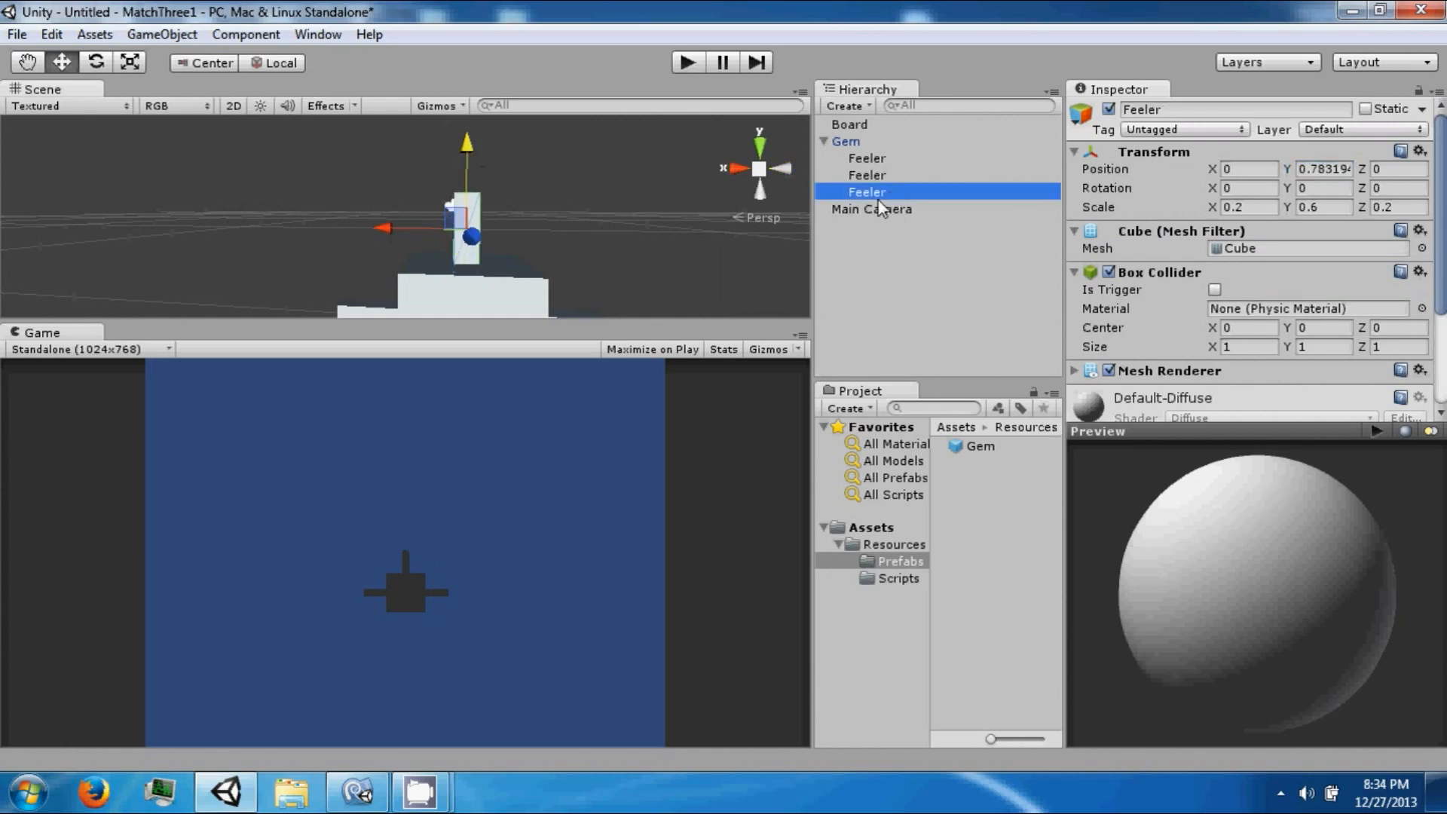
pyautogui.click(865, 208)
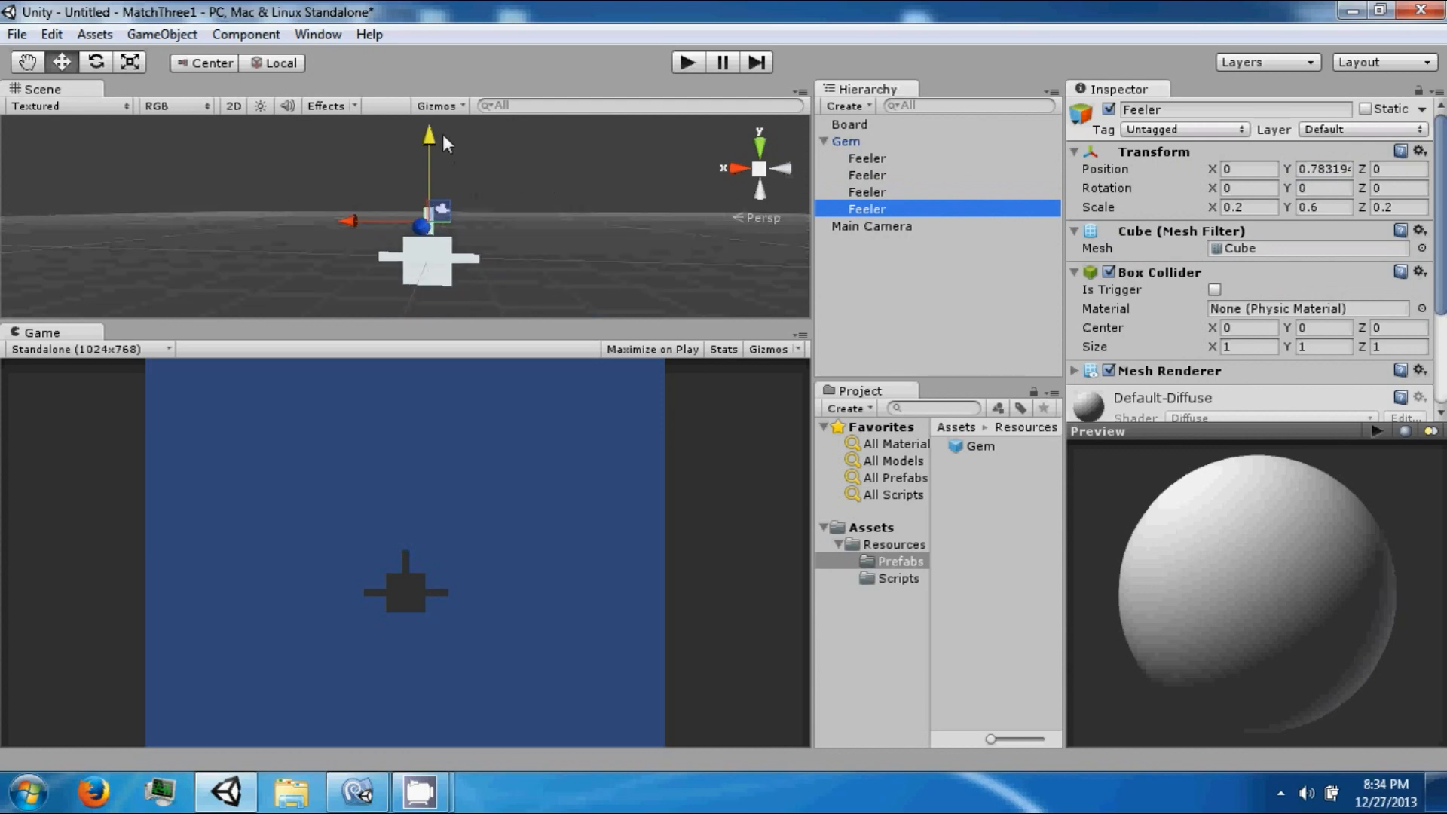
pyautogui.moveTo(428, 134); pyautogui.dragTo(425, 295)
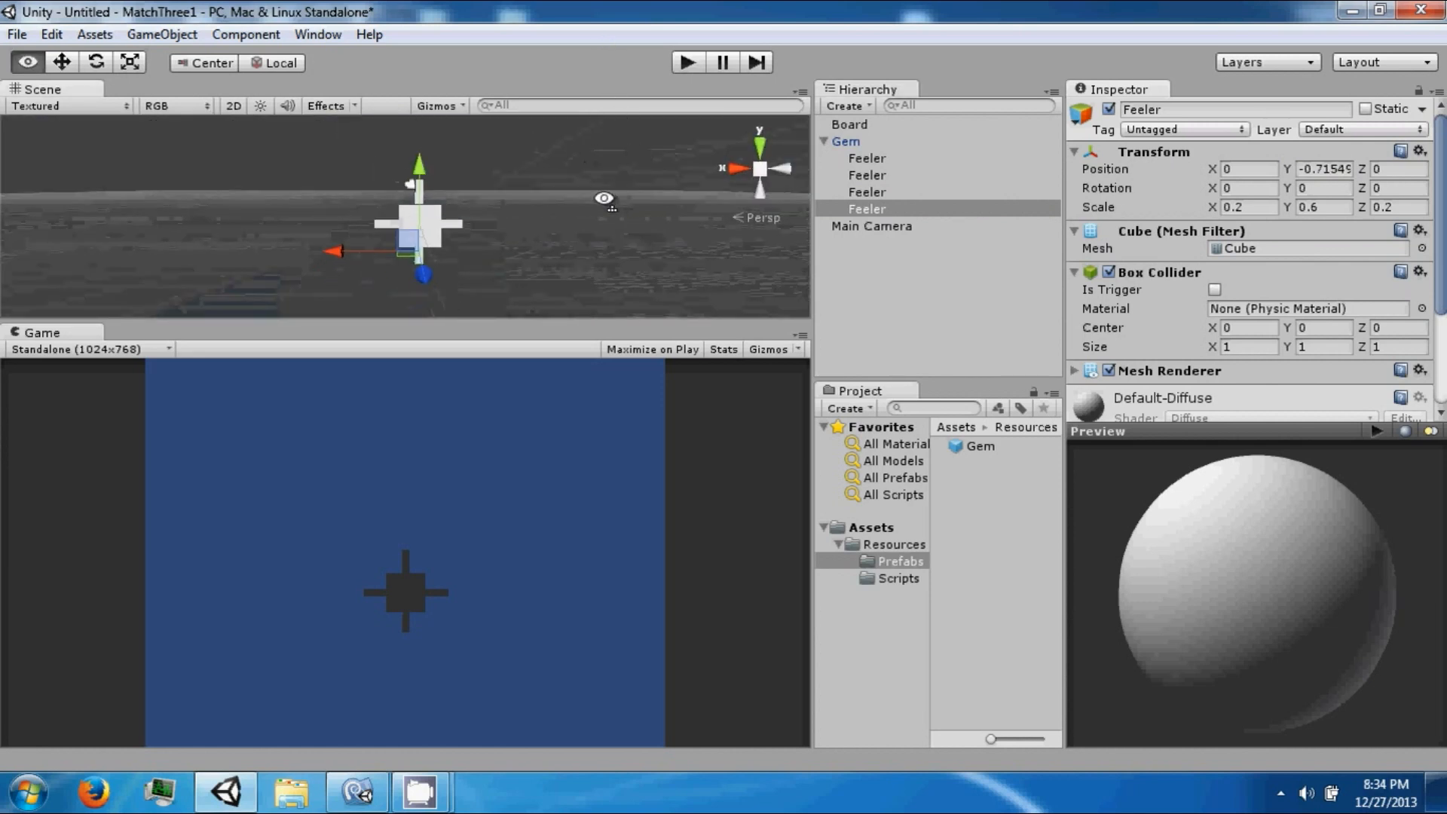
pyautogui.click(845, 140)
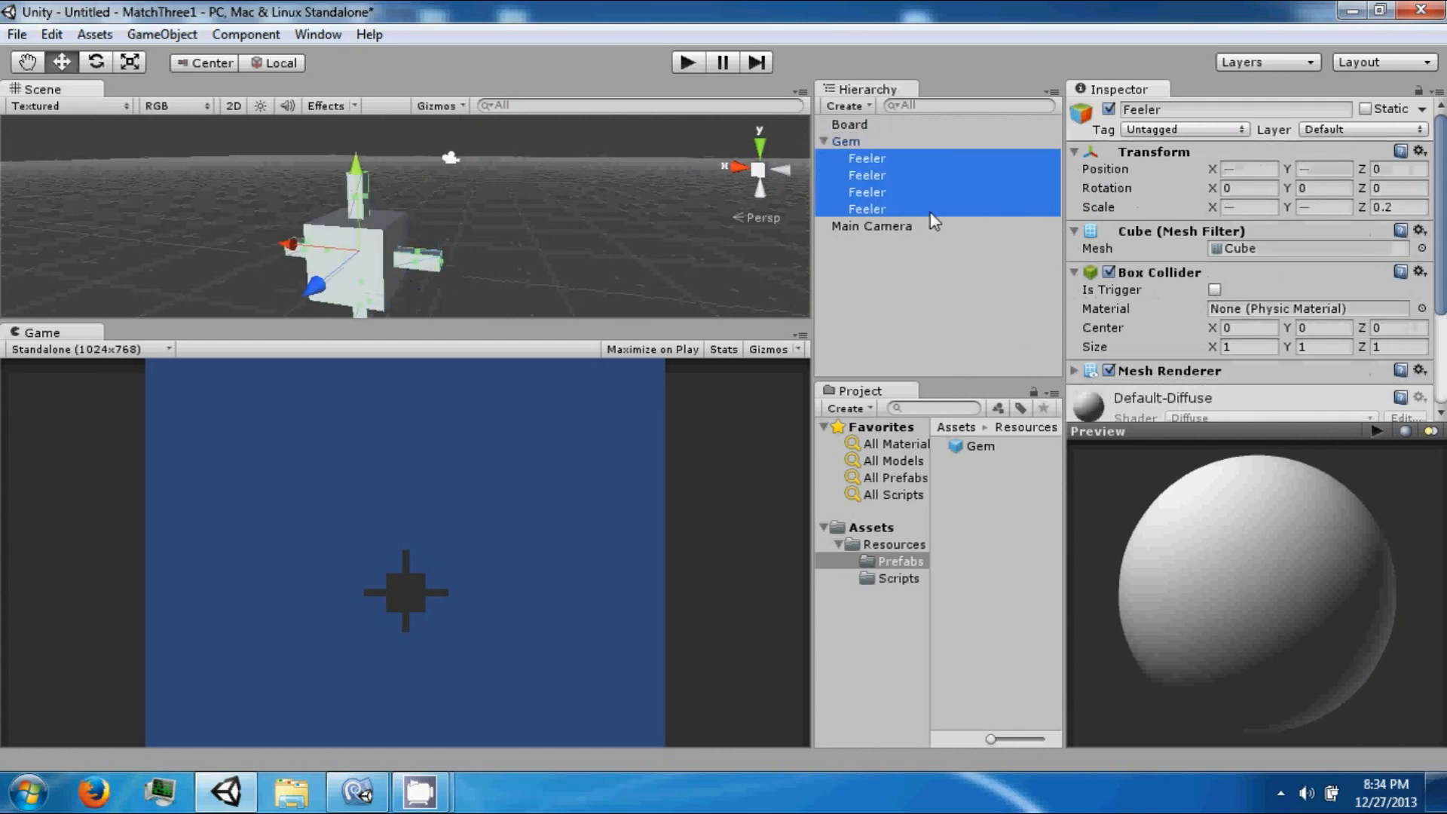
# Step: Tick Is Trigger on the Feelers' colliders, remove their Mesh Renderers, and apply to the Gem prefab
pyautogui.click(1215, 289)
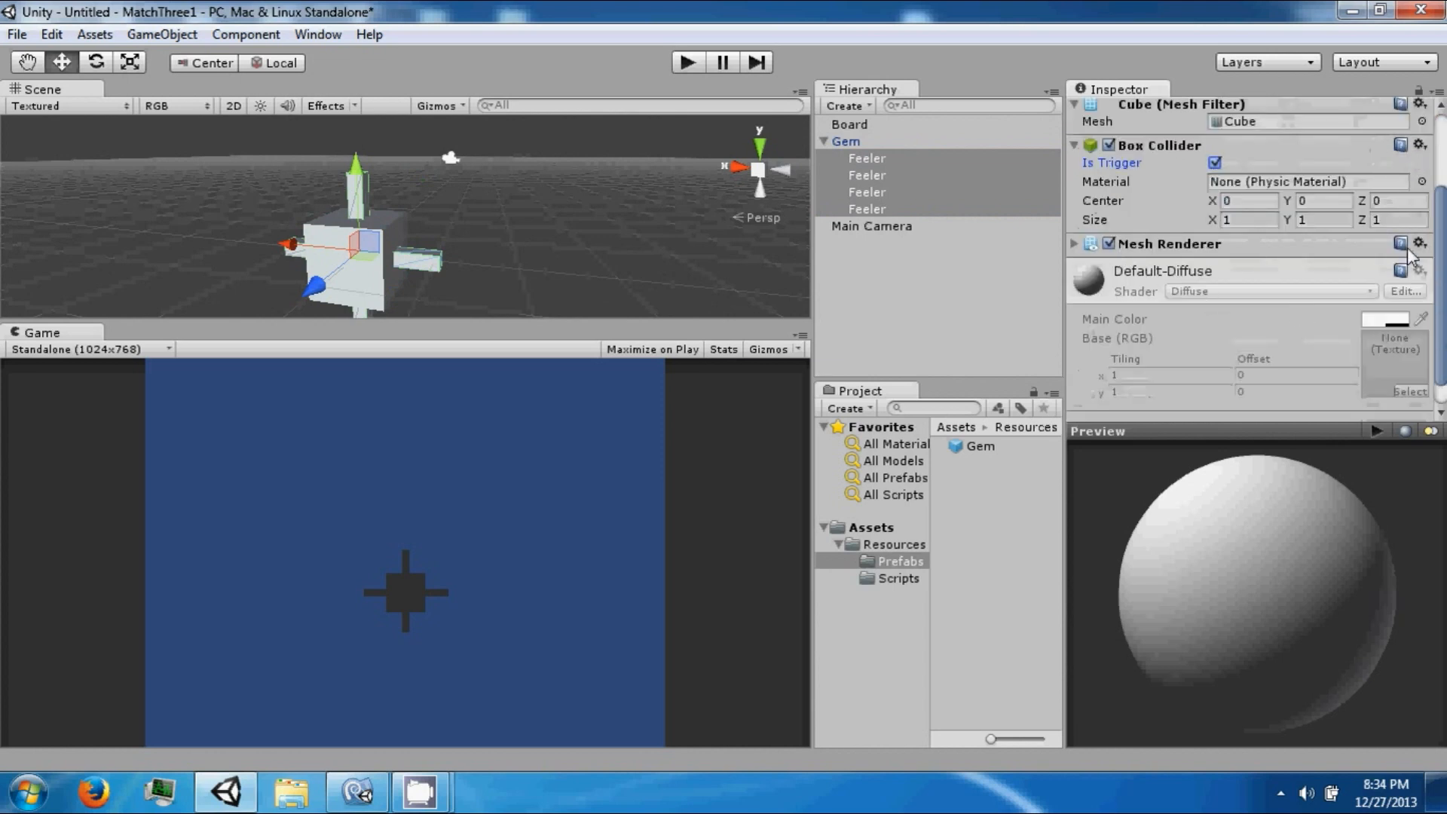
pyautogui.click(865, 158)
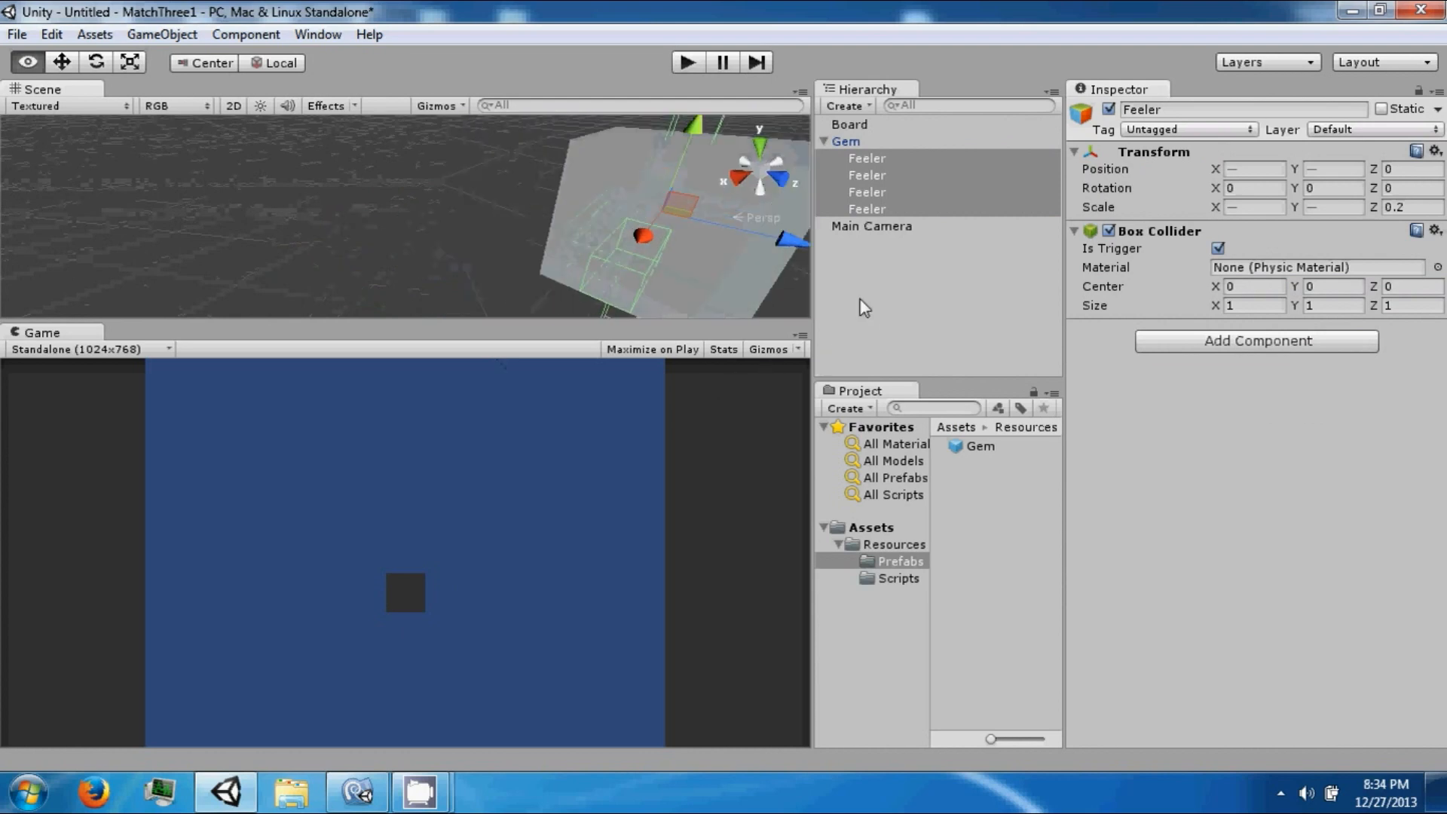
pyautogui.click(846, 140)
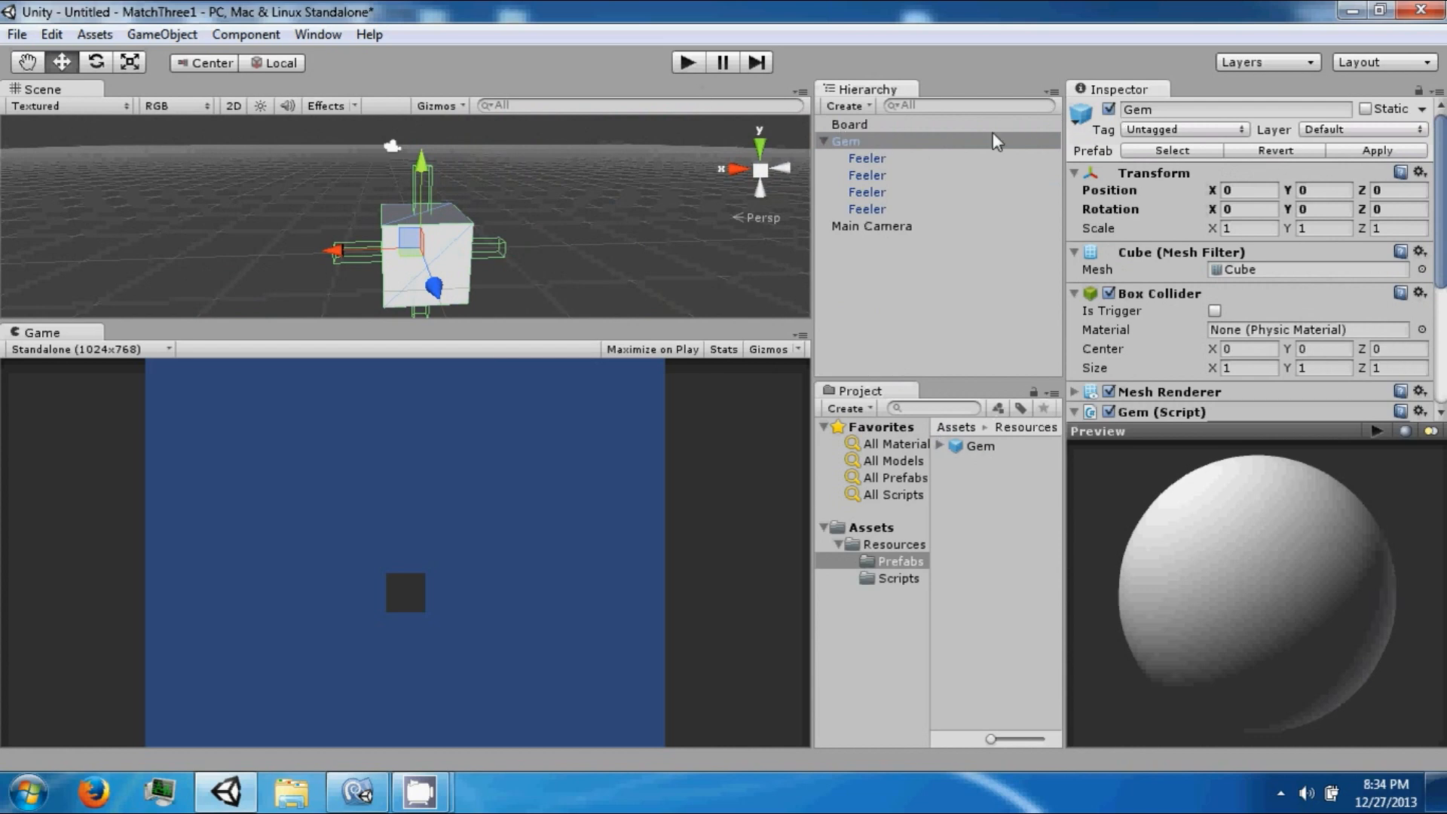
# Step: Create a new C# script in the Scripts folder with its default name
pyautogui.click(844, 142)
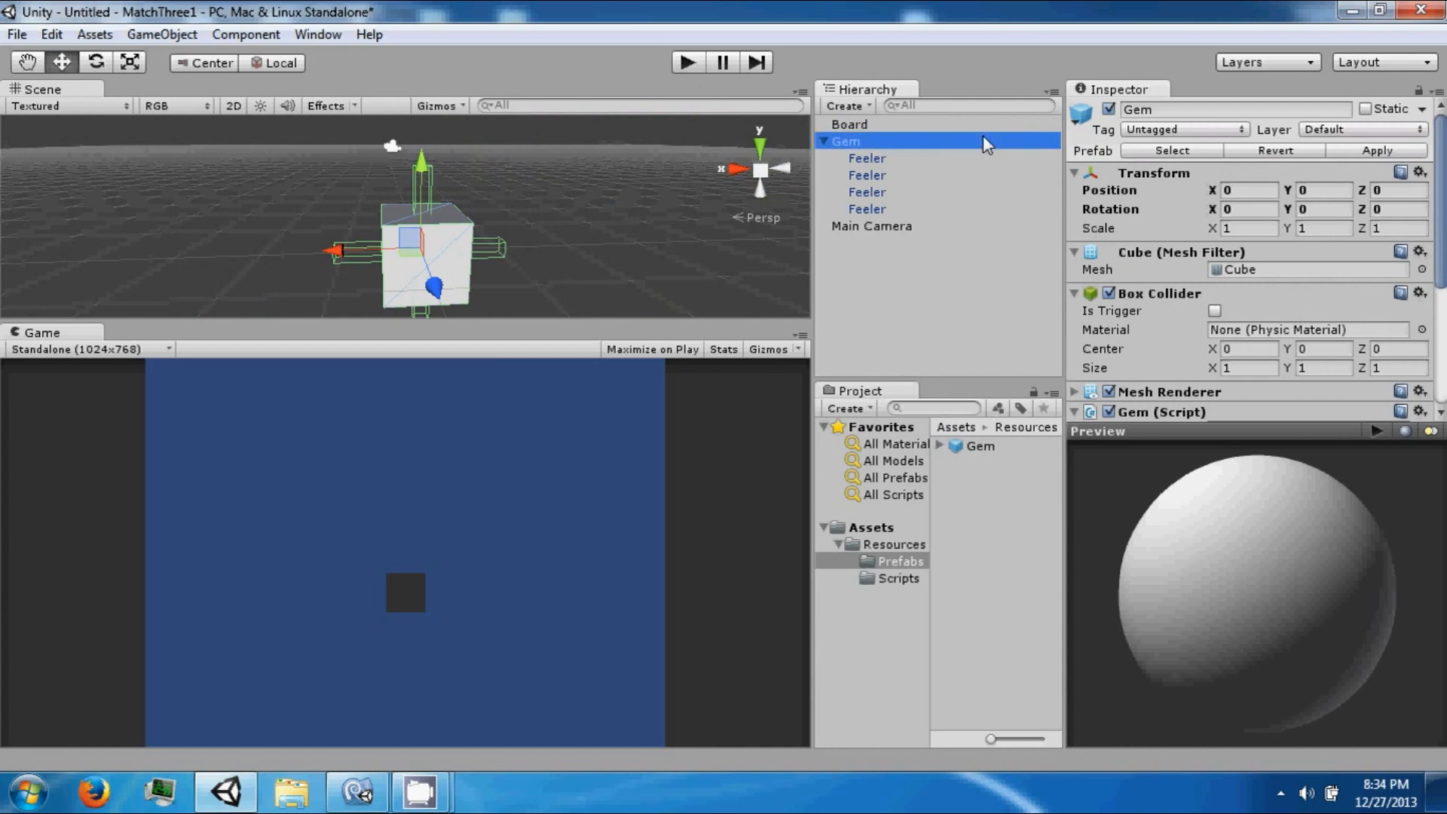
pyautogui.rightClick(895, 577)
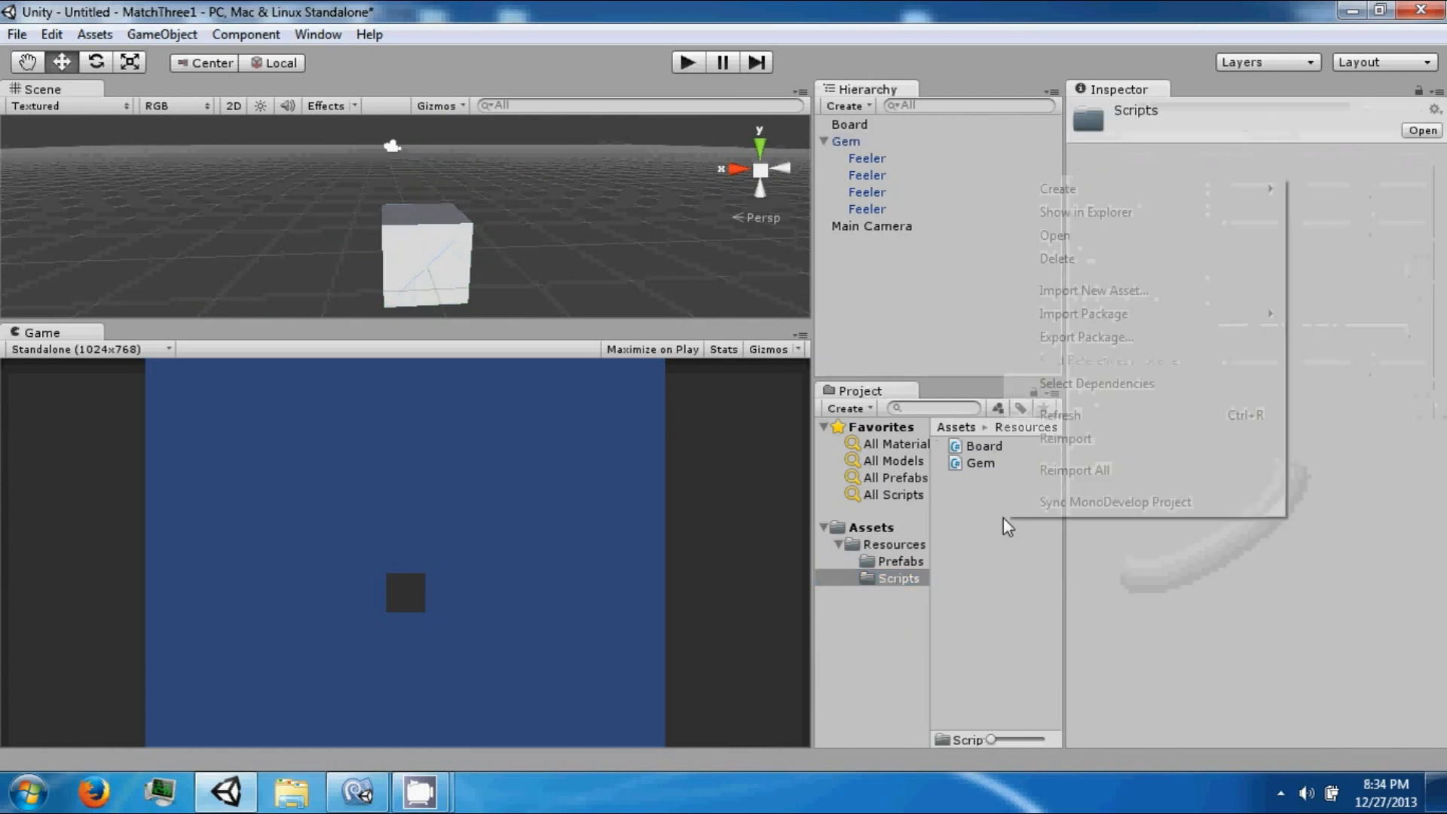
pyautogui.click(1057, 188)
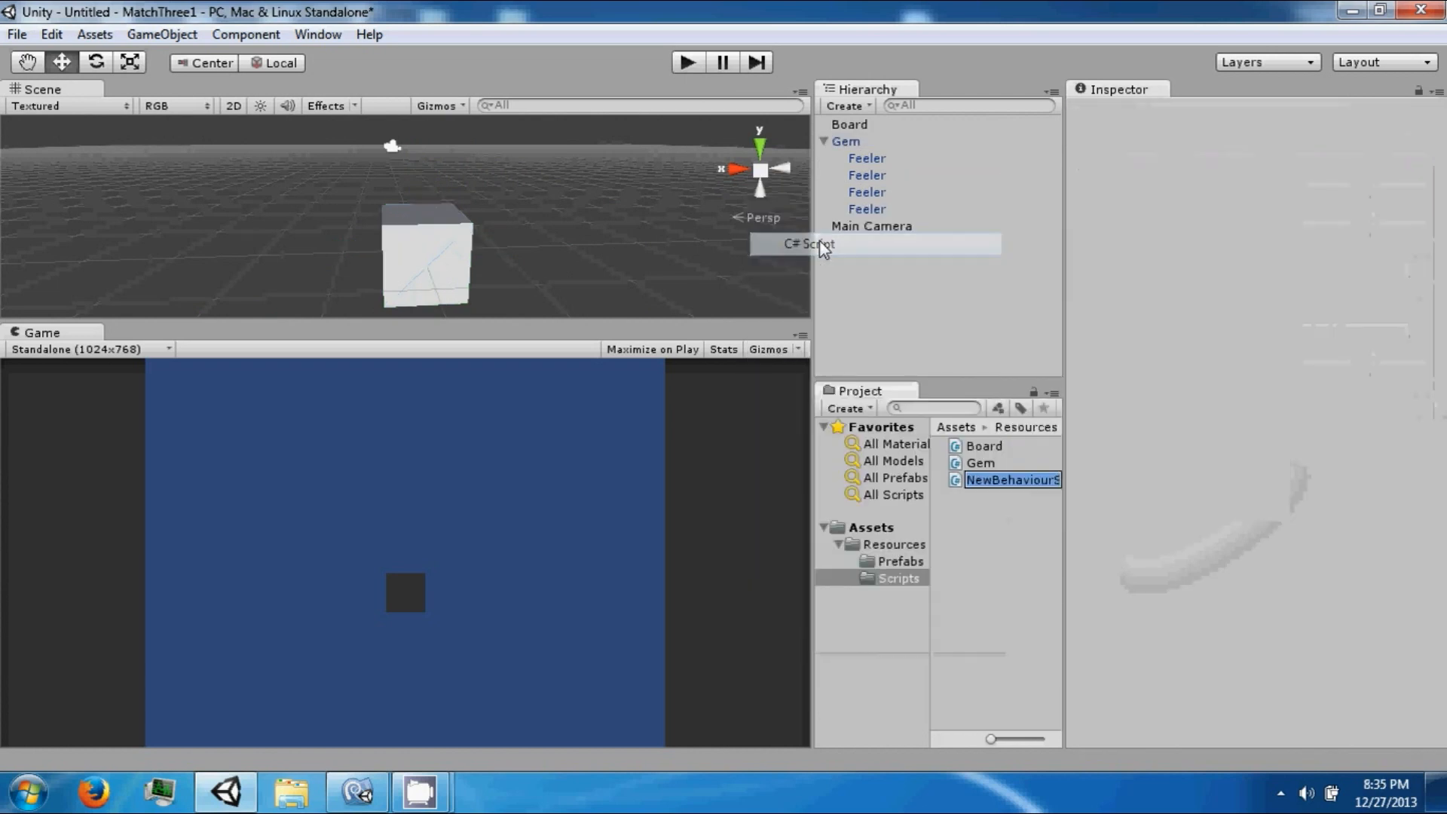